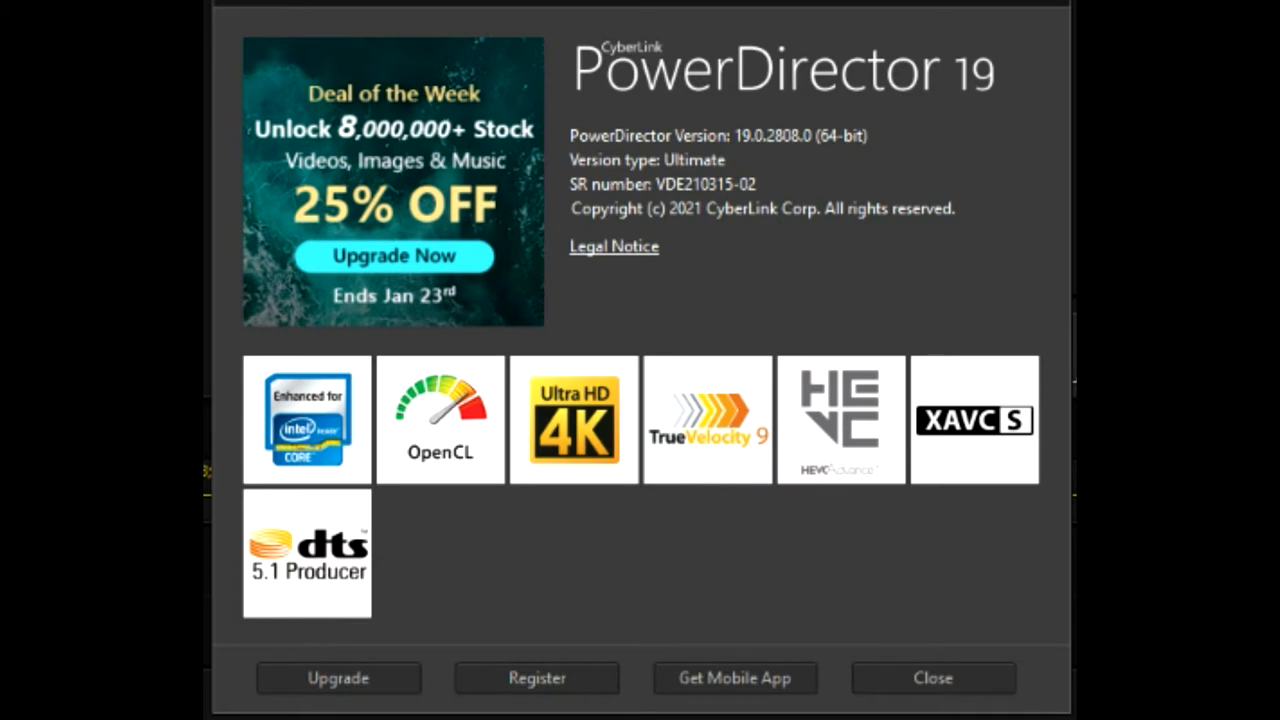
Step: Close the About PowerDirector window to return to the editing workspace
left_click(932, 678)
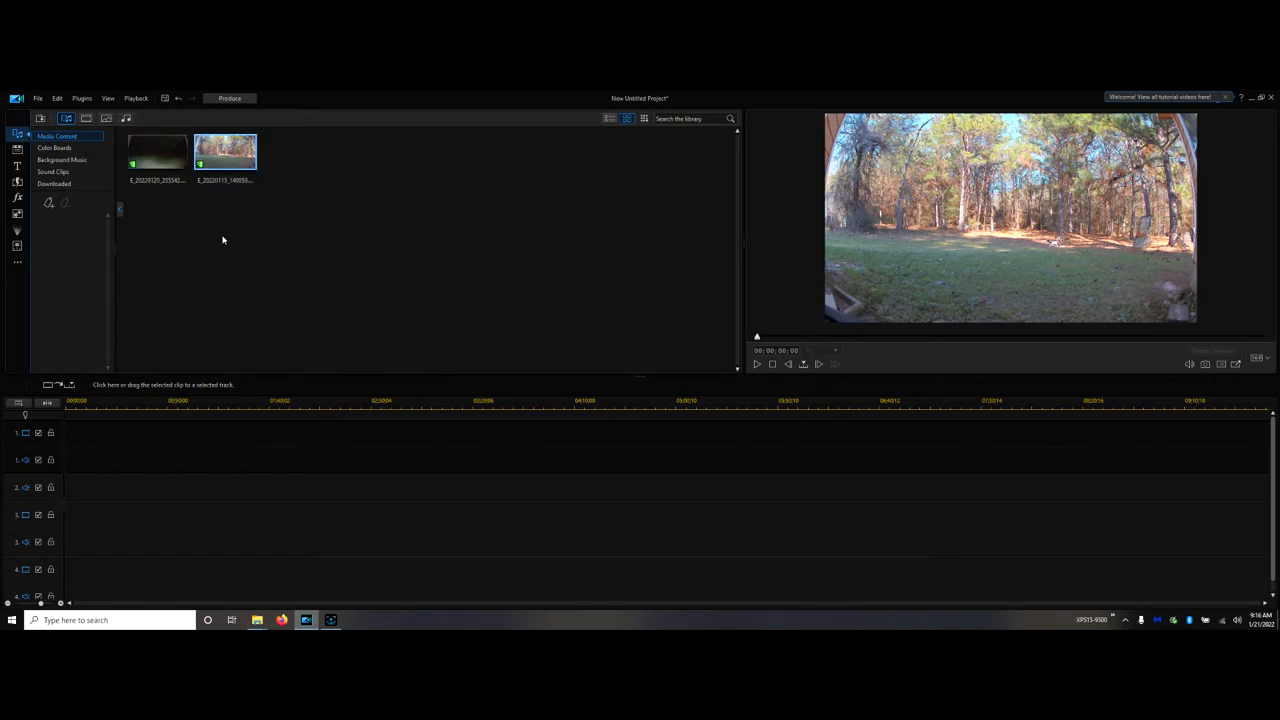
mouse_move(174, 216)
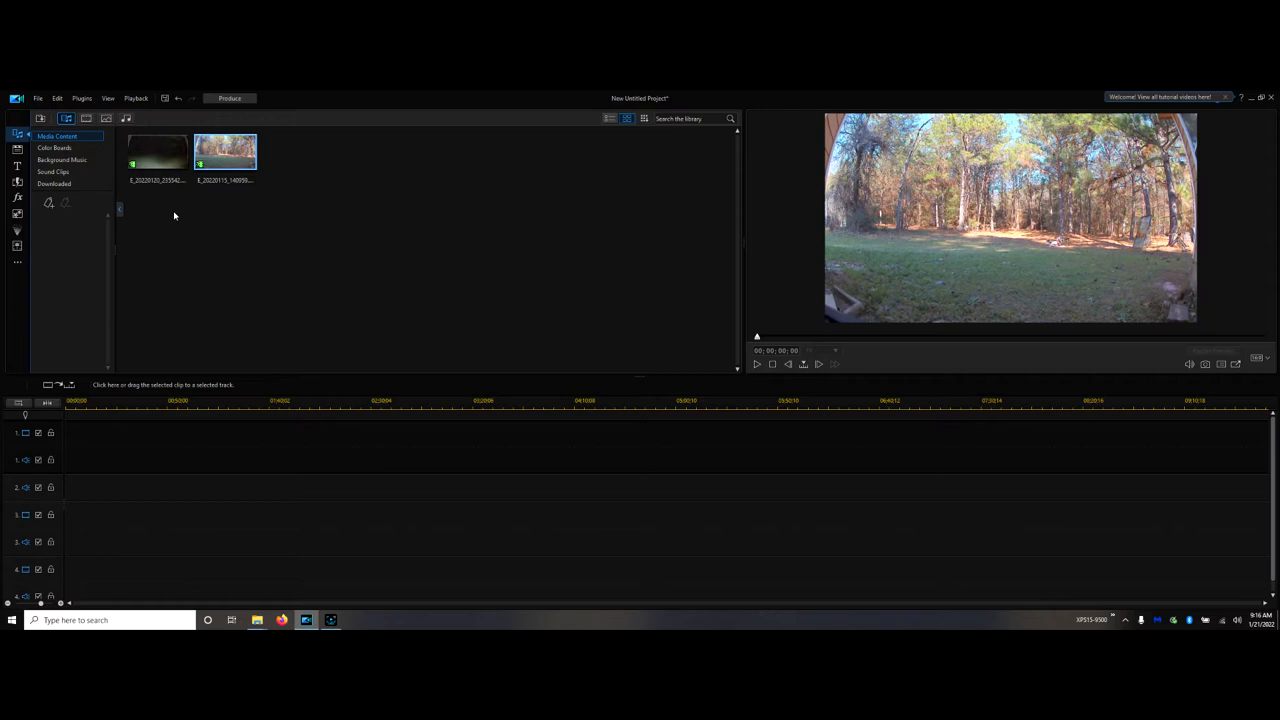
Step: Select the night-time security clip in the Media Room for placement on track 1
left_click(156, 152)
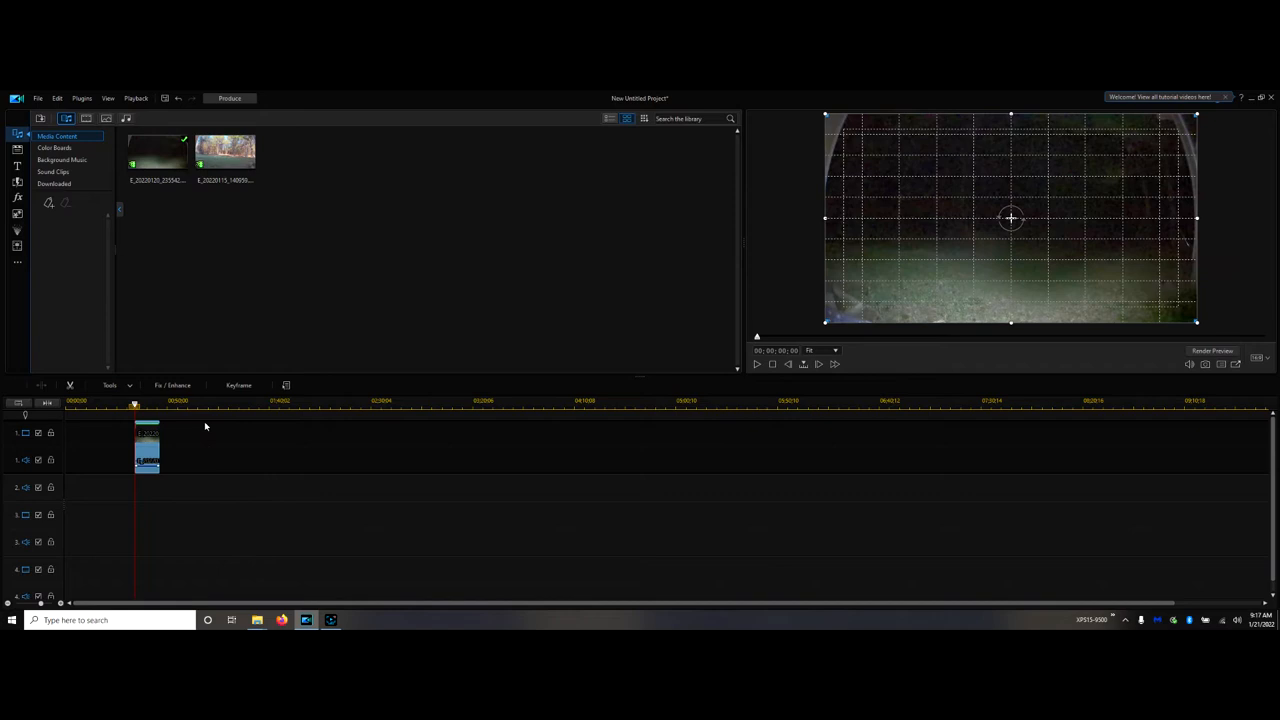
Step: Place the daytime clip after the night clip on track 1 and play them in the preview
left_click_drag(224, 152, 196, 390)
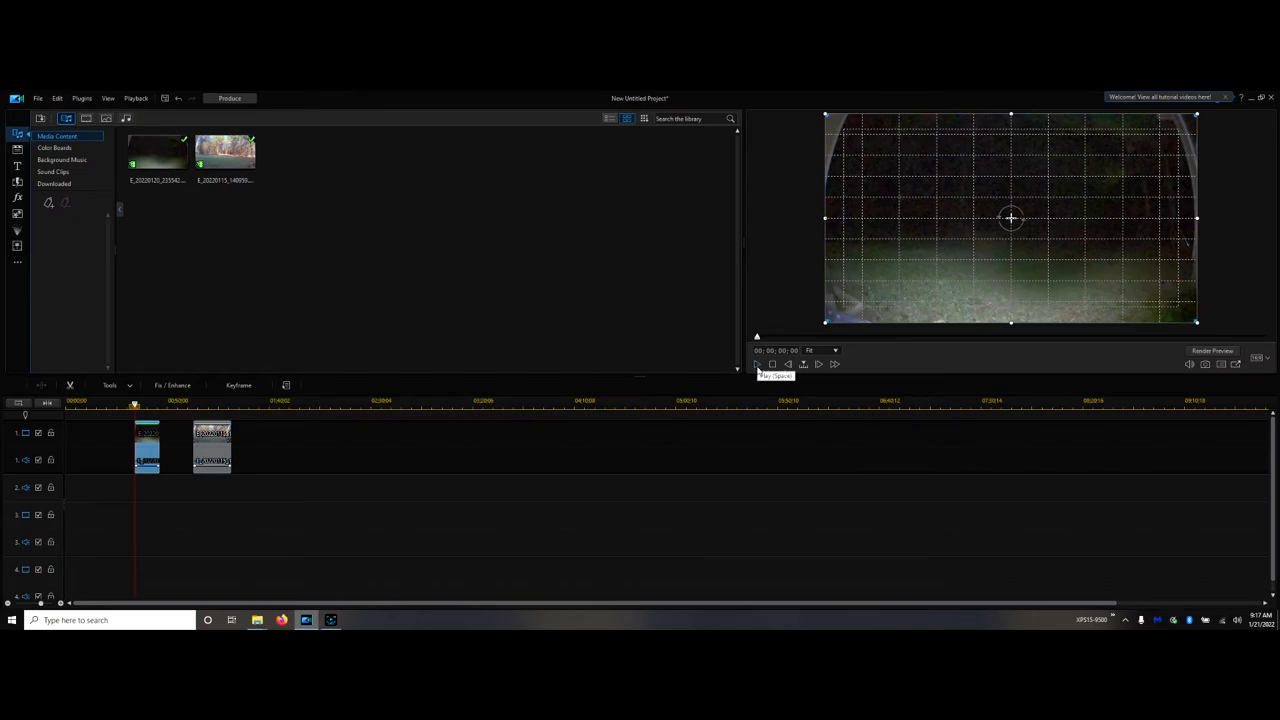
left_click(212, 448)
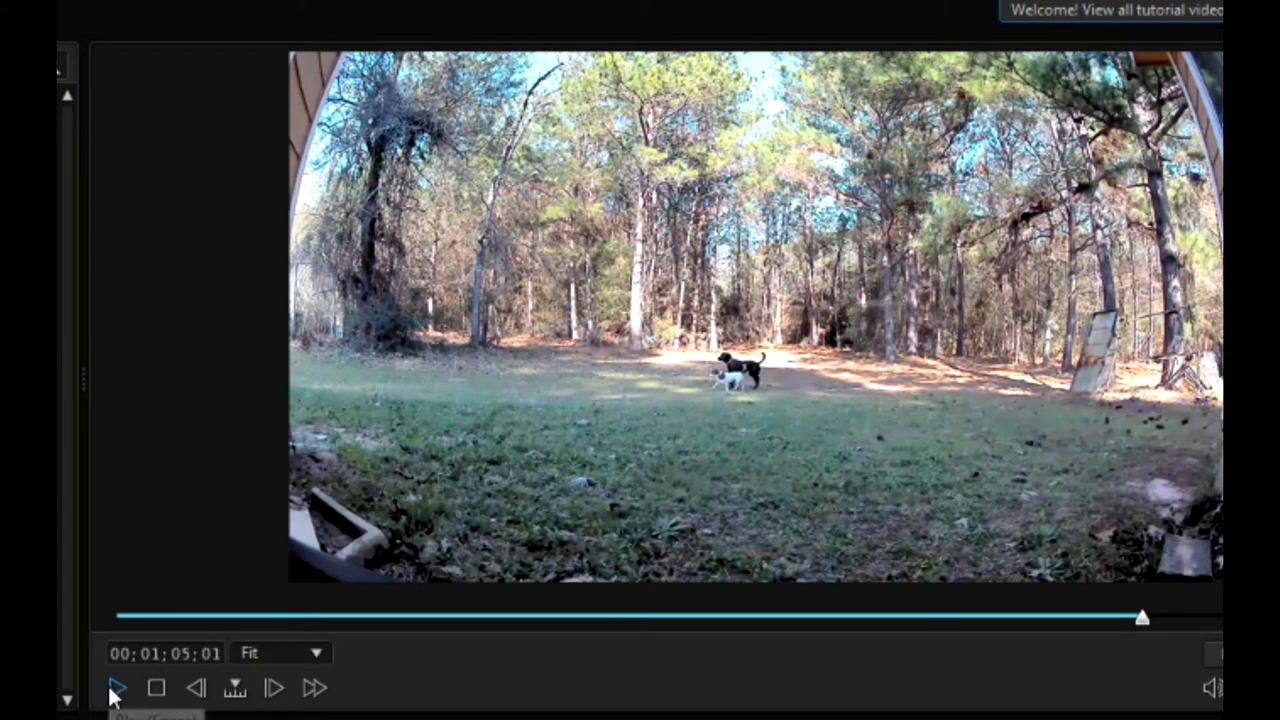
mouse_move(120, 688)
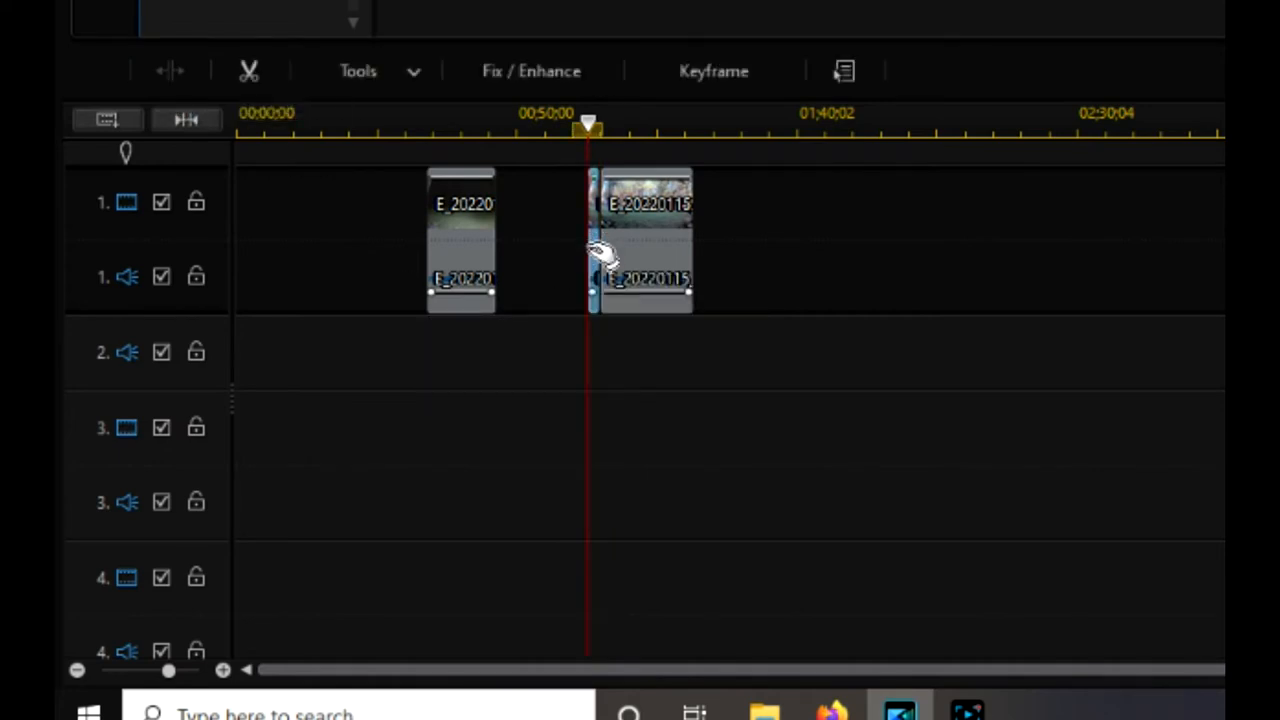
Step: Move the daytime clip to a lower video track so both clips start at 00:00:00
right_click(604, 256)
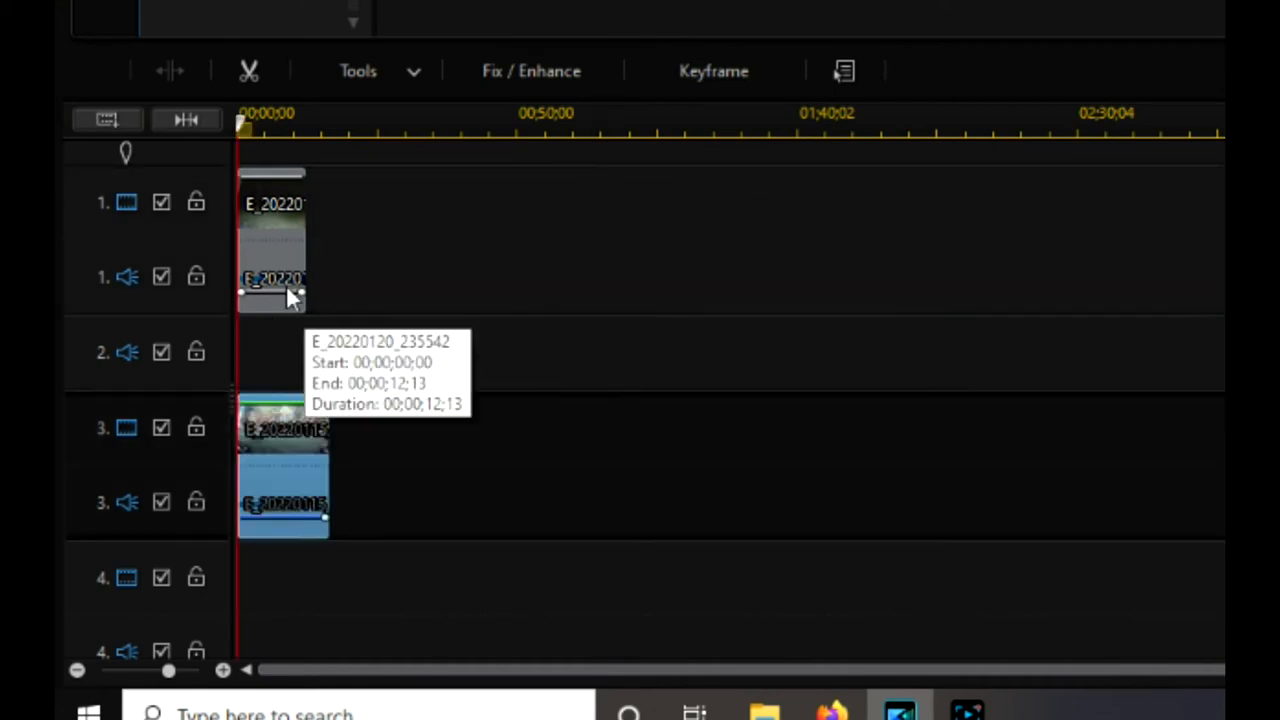
mouse_move(264, 206)
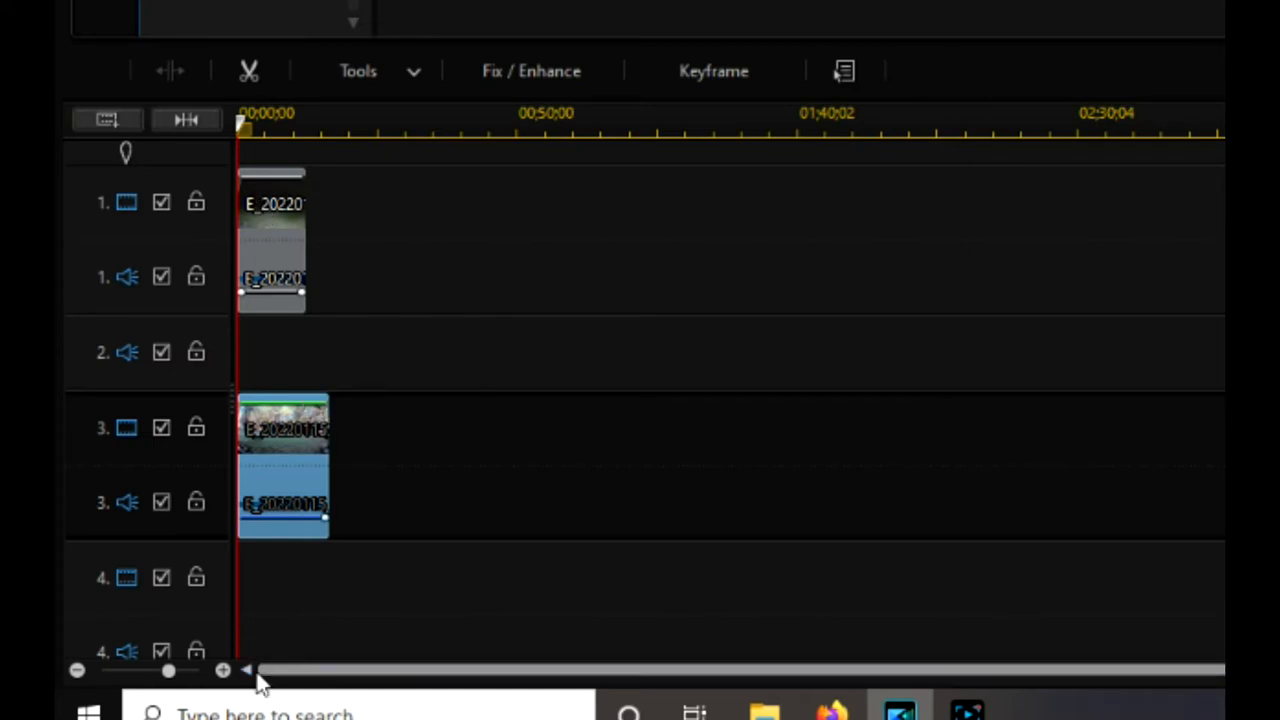
mouse_move(262, 236)
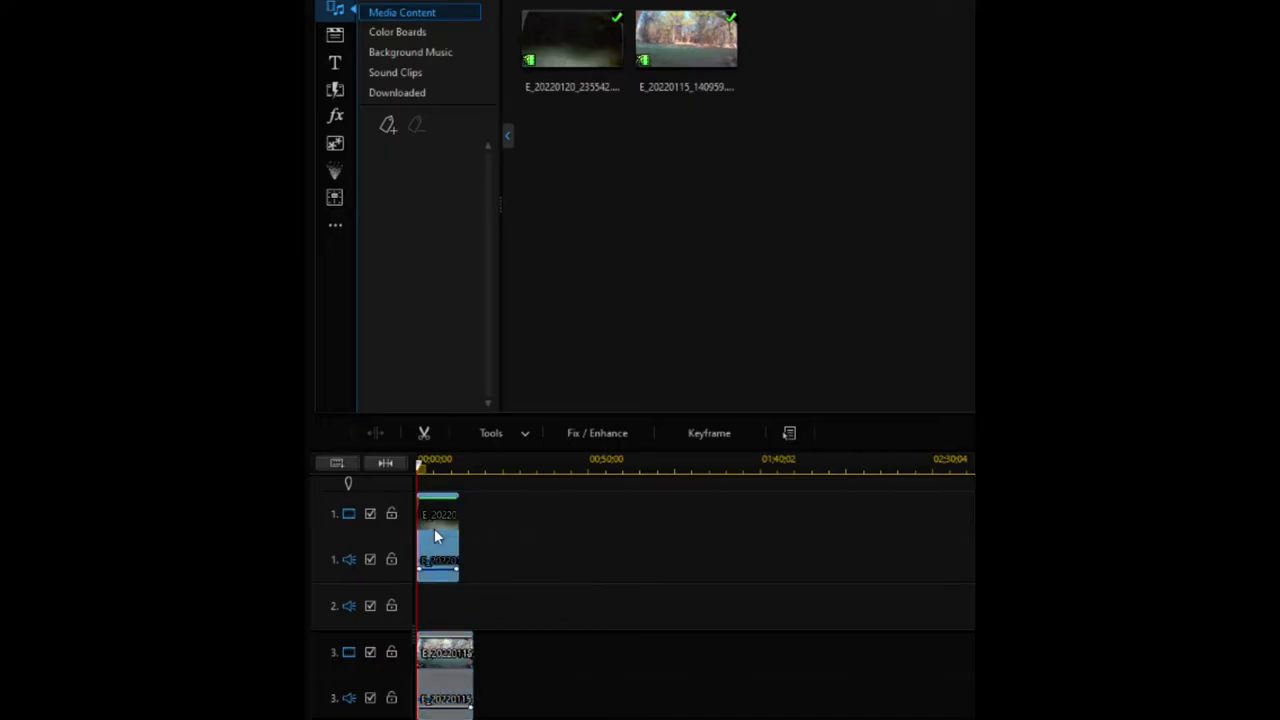
Step: Set the blending mode of both stacked clips to Overlay via Set Clip Attributes
right_click(438, 536)
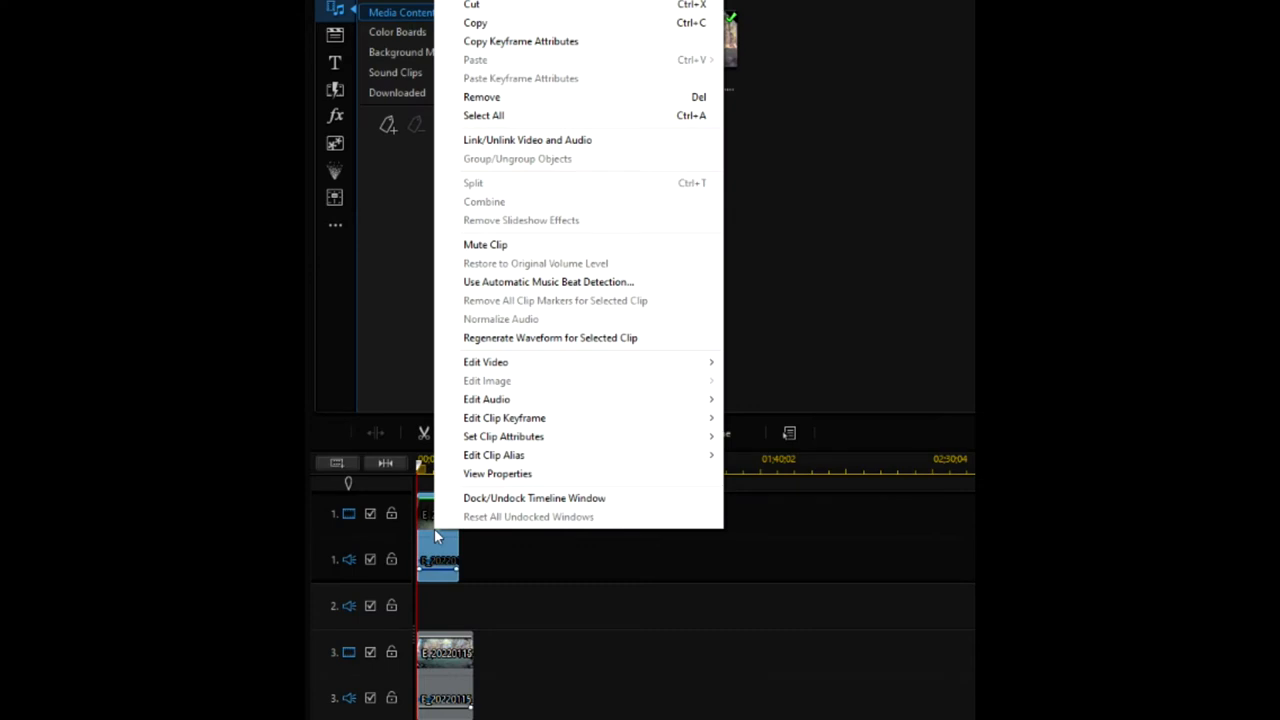
mouse_move(532, 436)
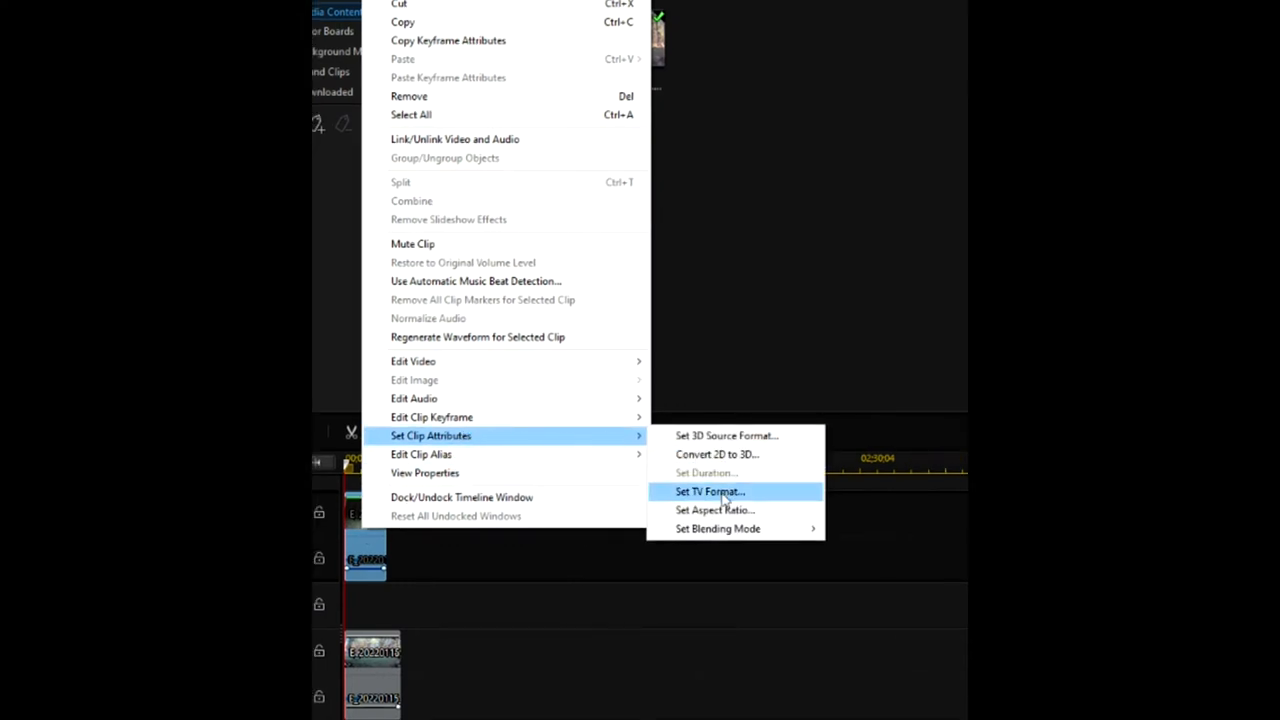
mouse_move(718, 528)
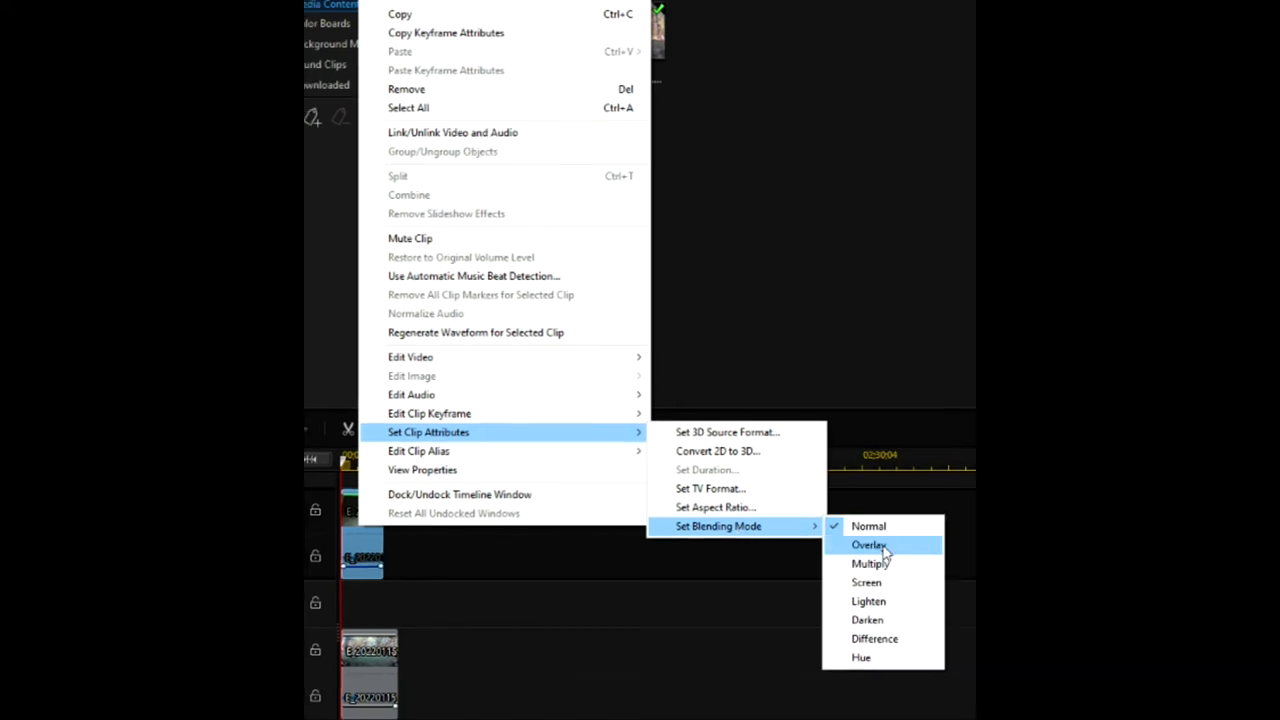
left_click(868, 544)
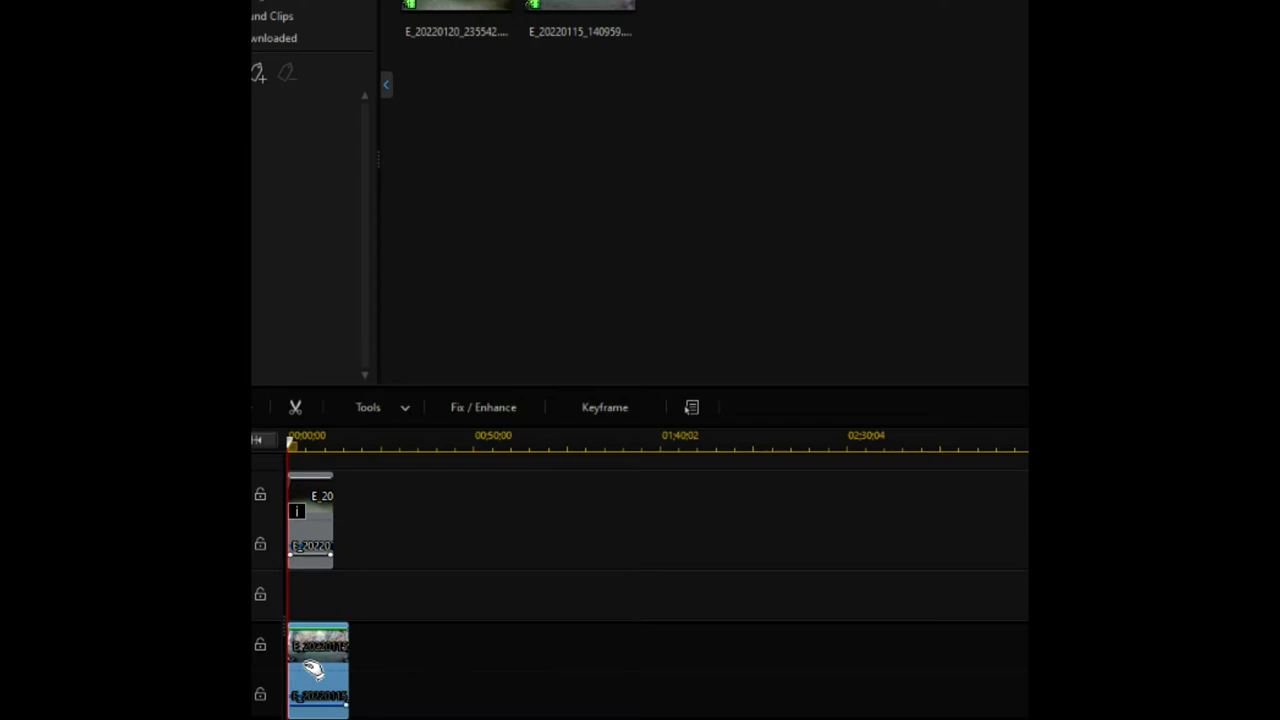
right_click(310, 670)
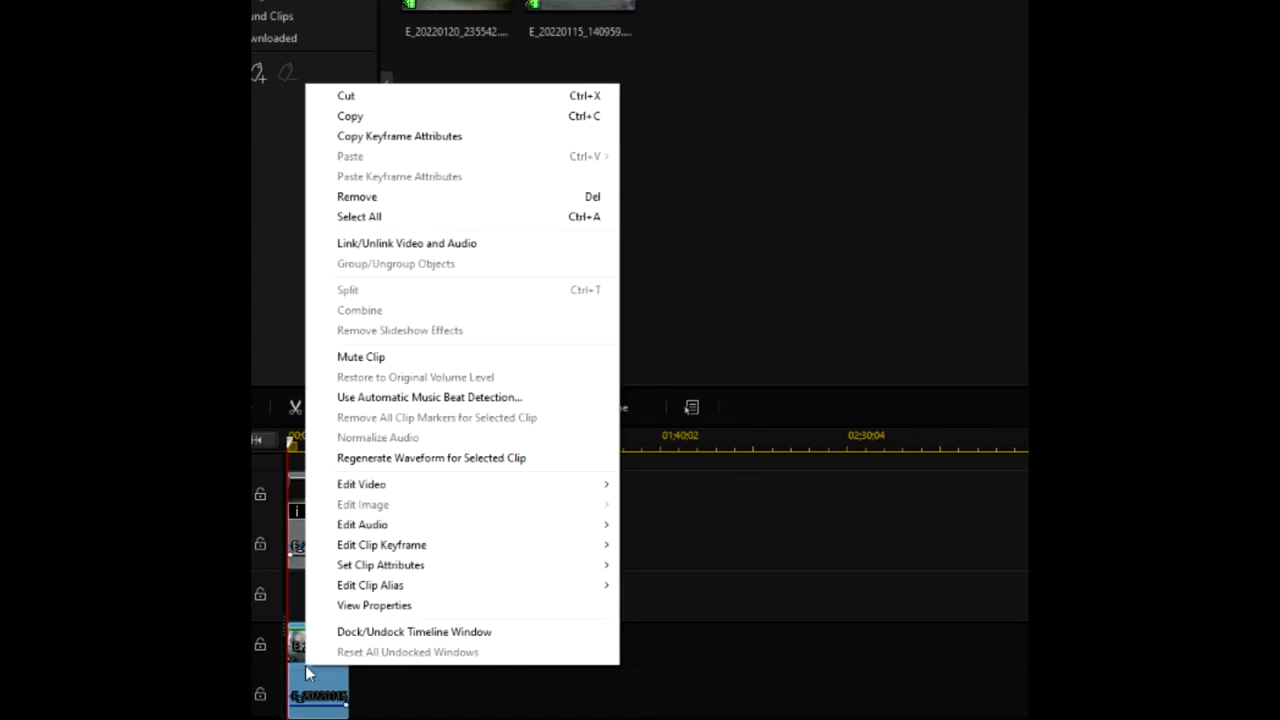
mouse_move(380, 564)
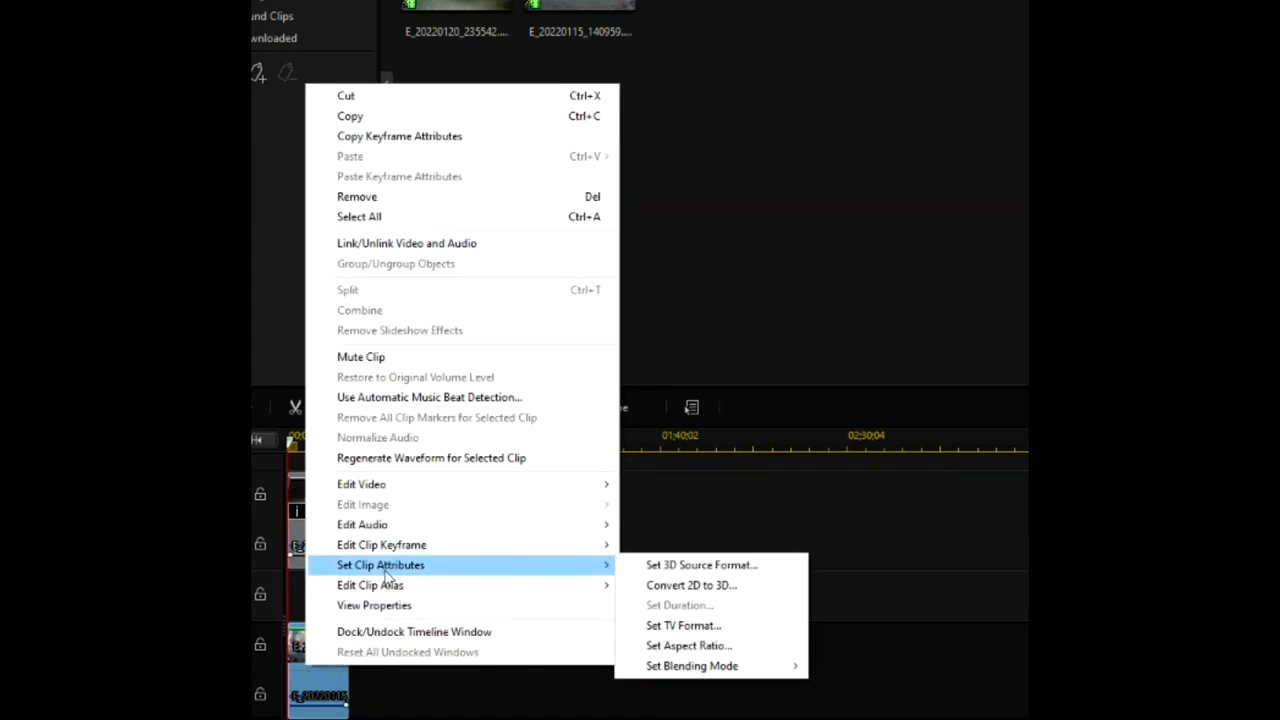
mouse_move(700, 666)
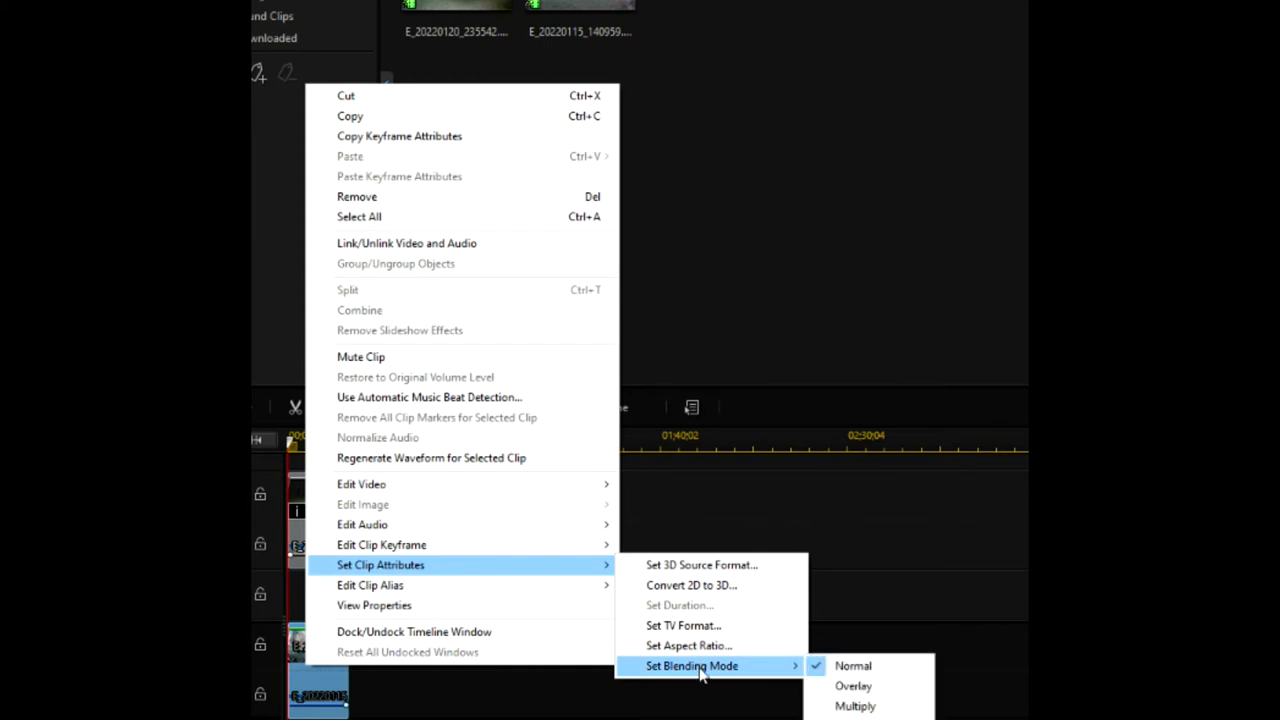
left_click(852, 686)
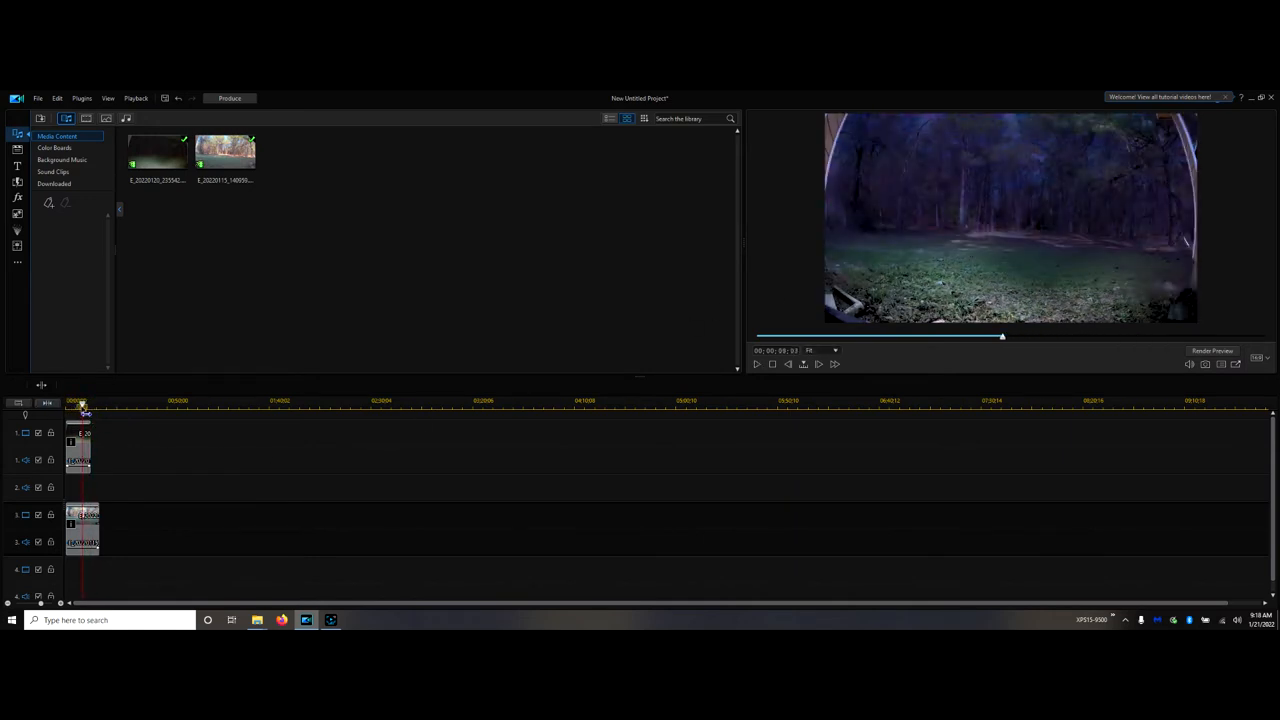
Step: Play the blended footage, jump the preview slider to a later moment and check the result
left_click(80, 402)
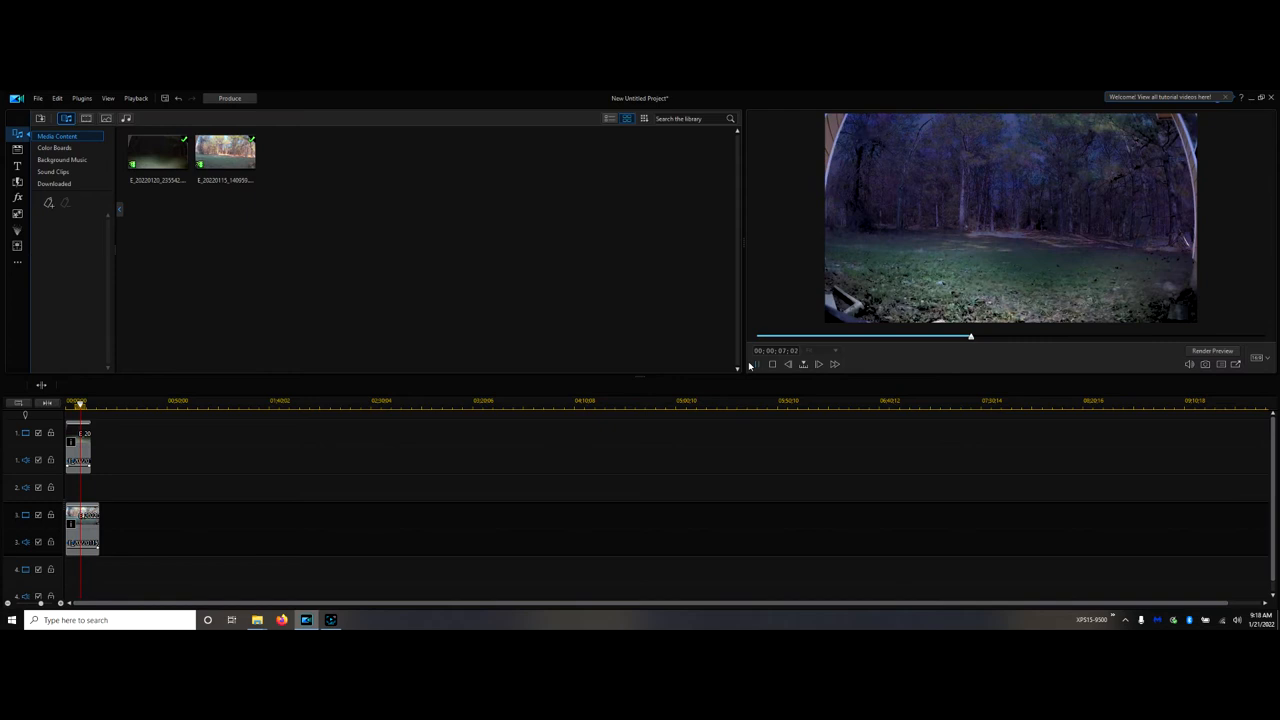
left_click_drag(970, 336, 1010, 338)
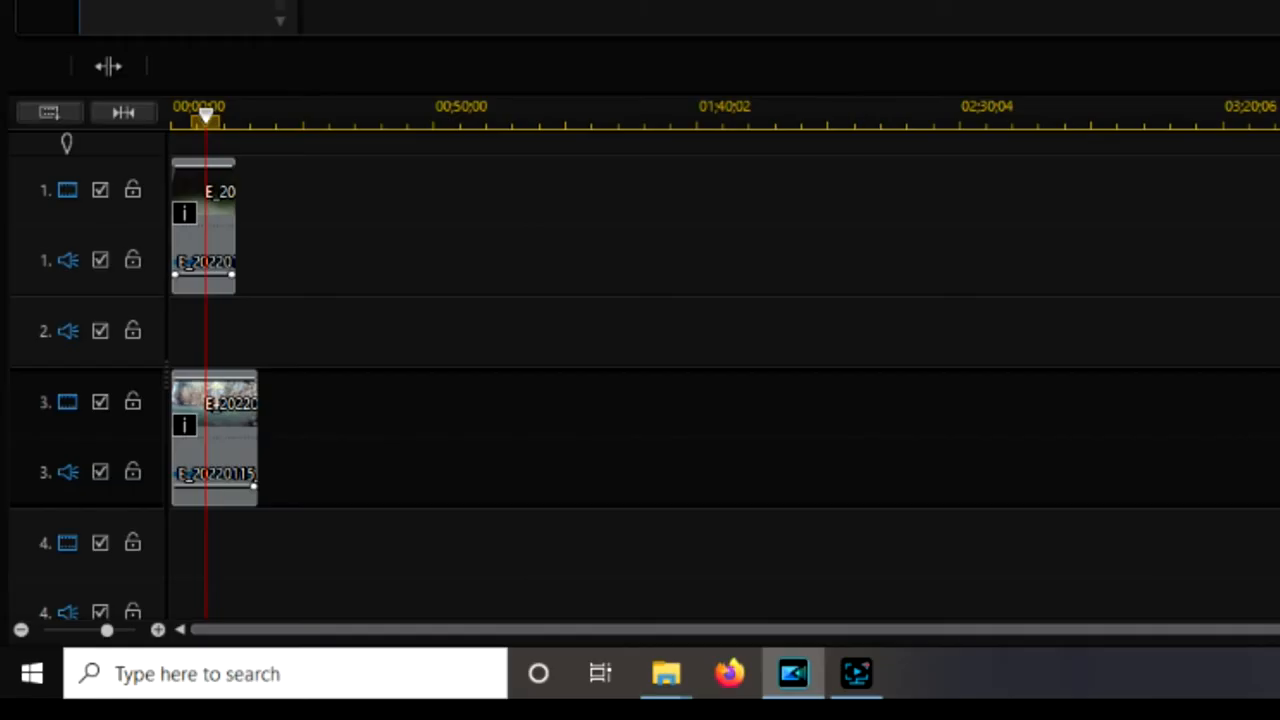
mouse_move(106, 64)
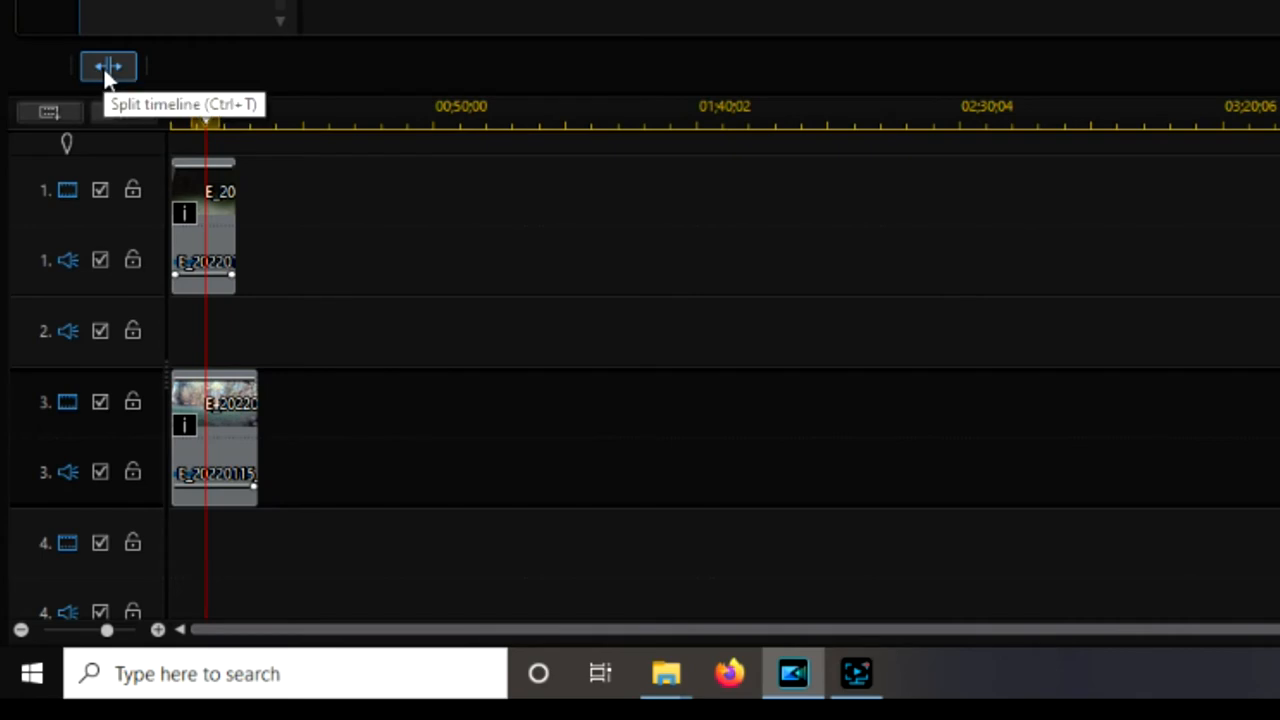
left_click(108, 68)
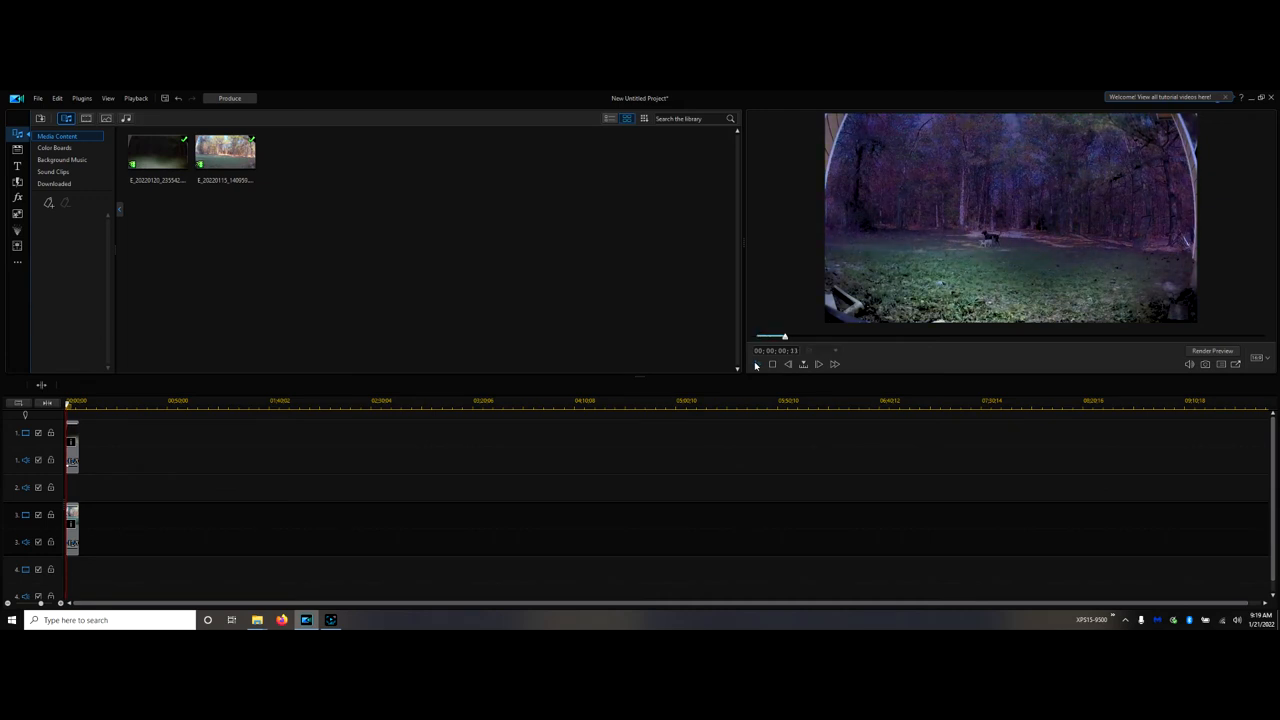
Step: Stop playback so the preview returns to the start of the blended clips
left_click(760, 364)
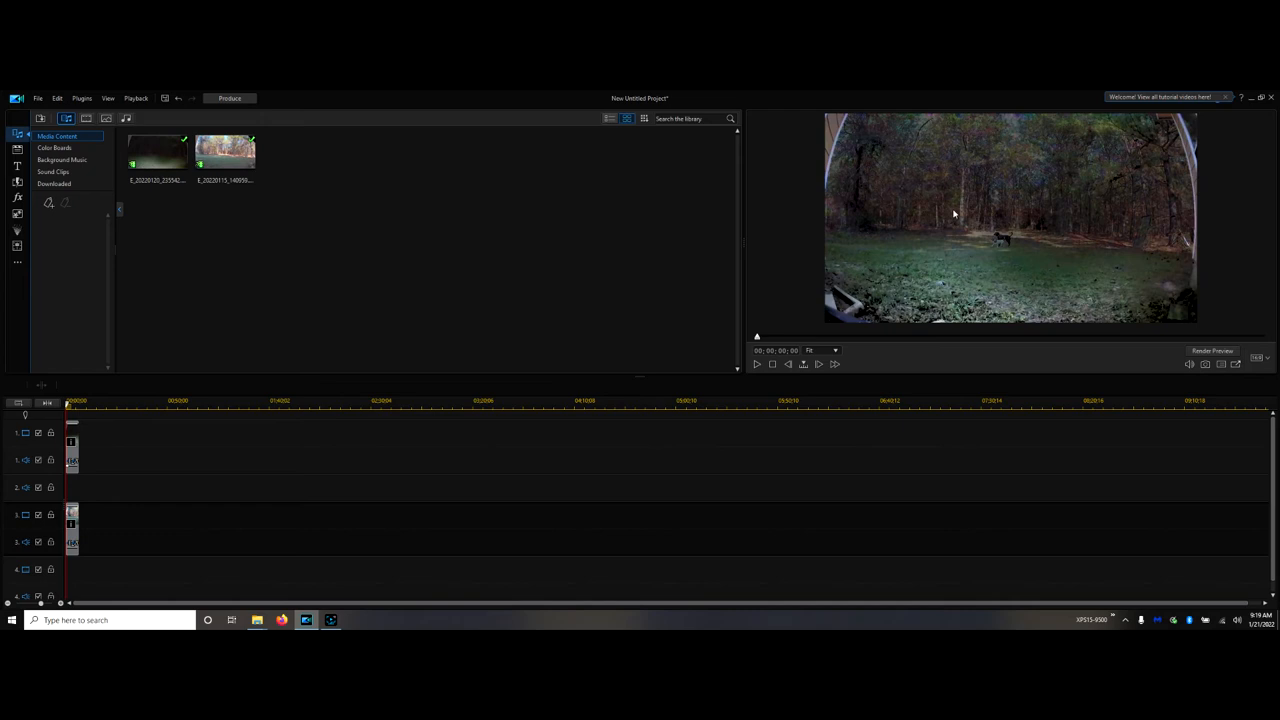
mouse_move(758, 280)
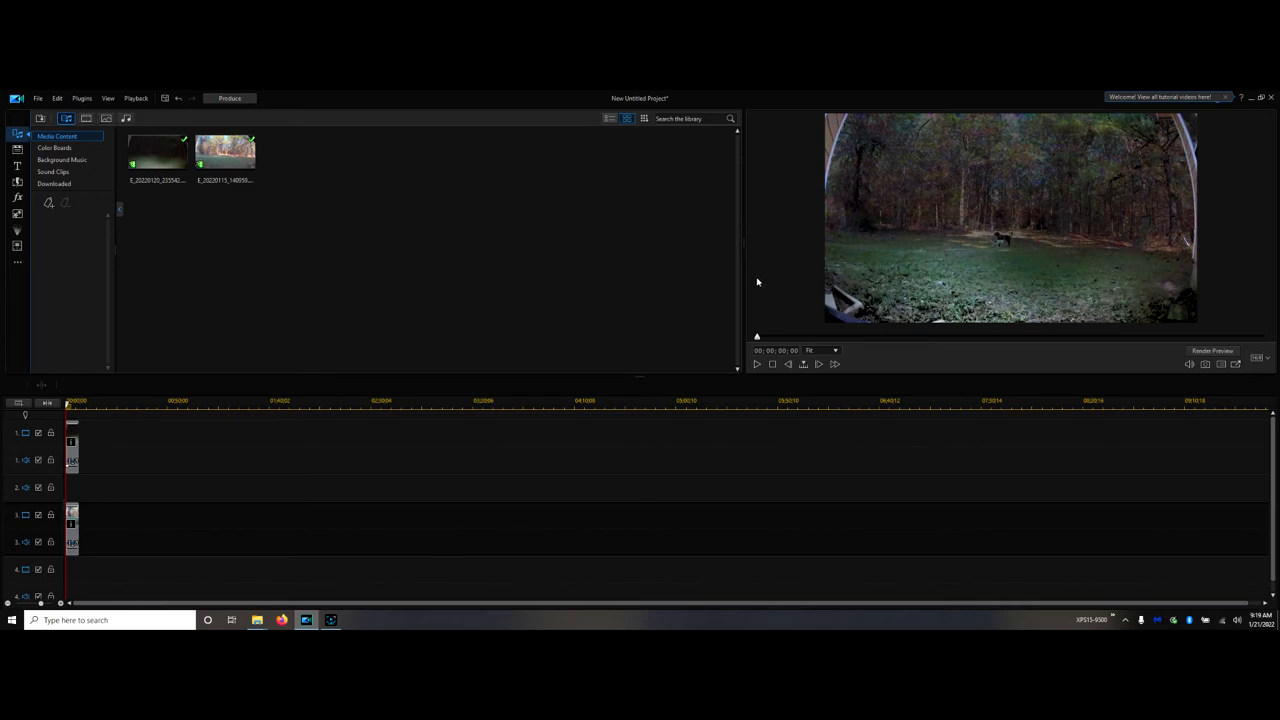
mouse_move(738, 468)
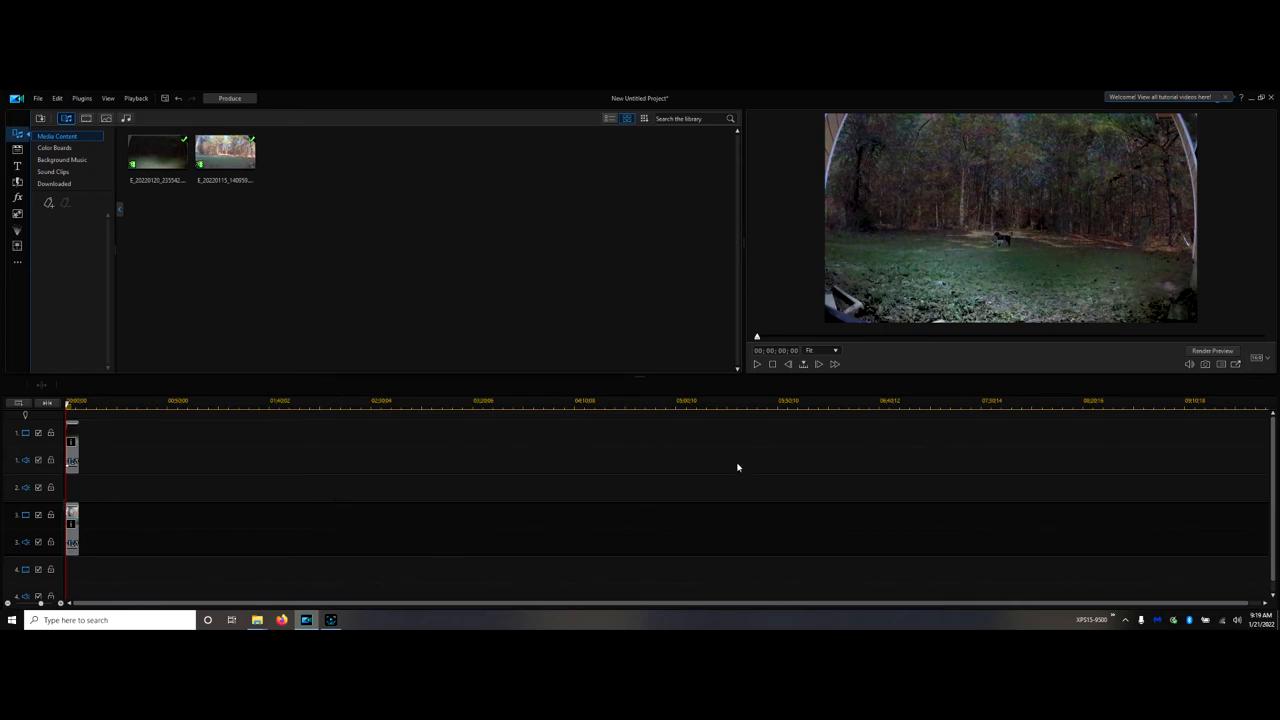
mouse_move(924, 204)
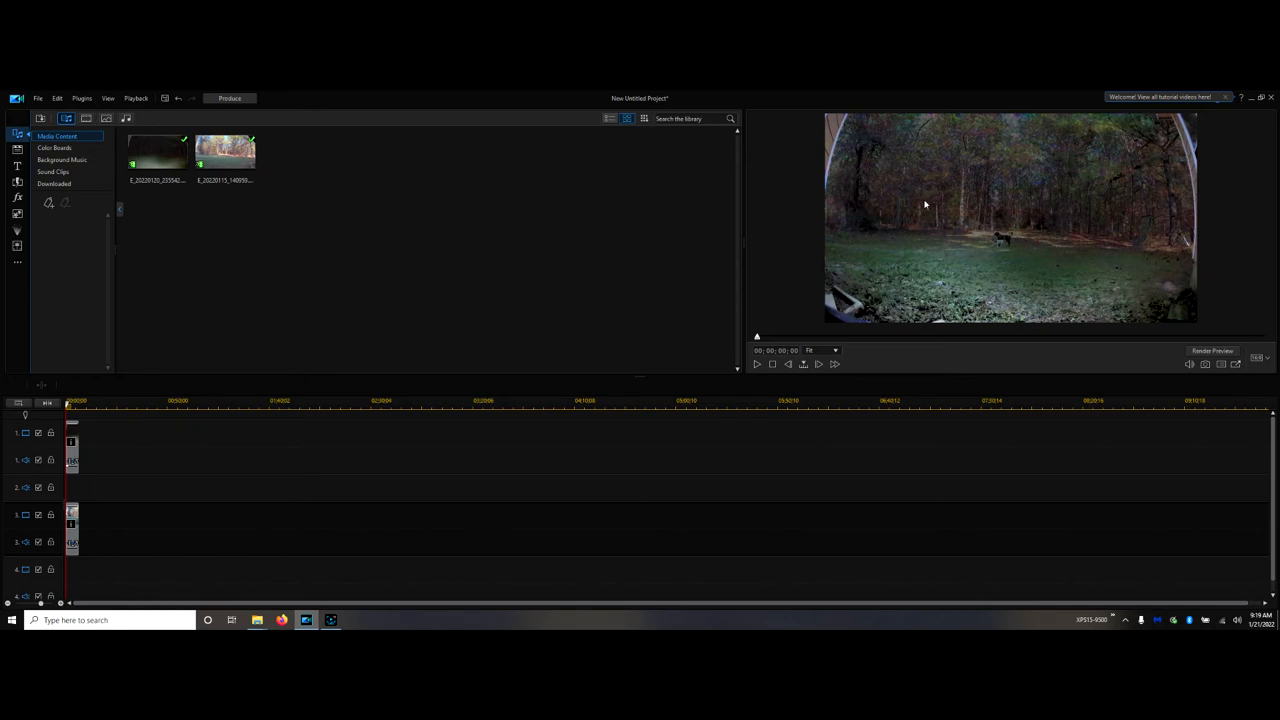
mouse_move(876, 216)
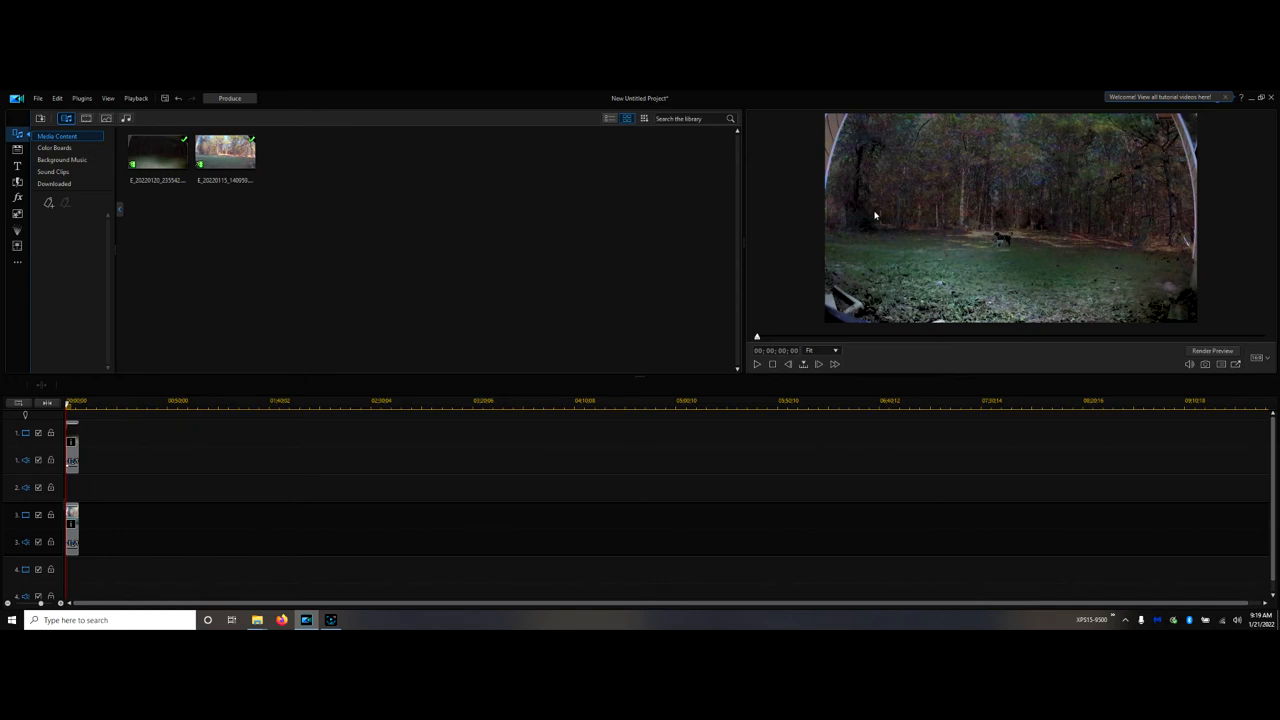
mouse_move(804, 214)
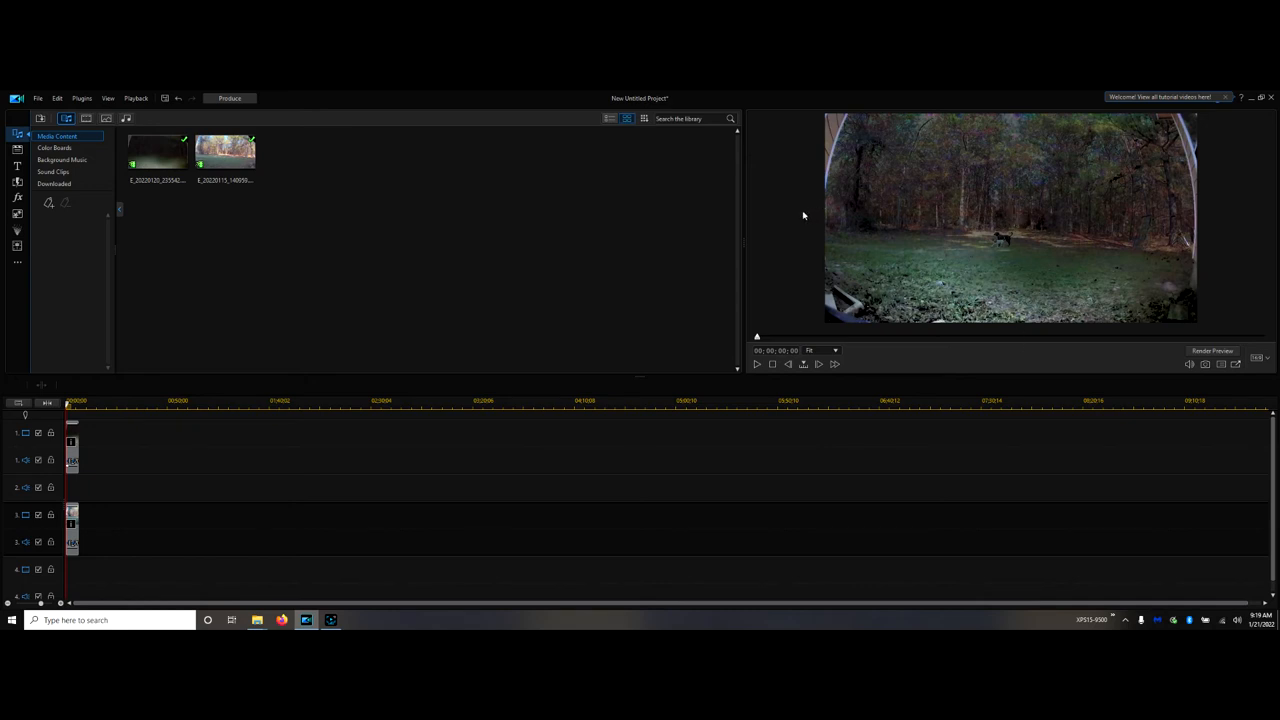
mouse_move(72, 456)
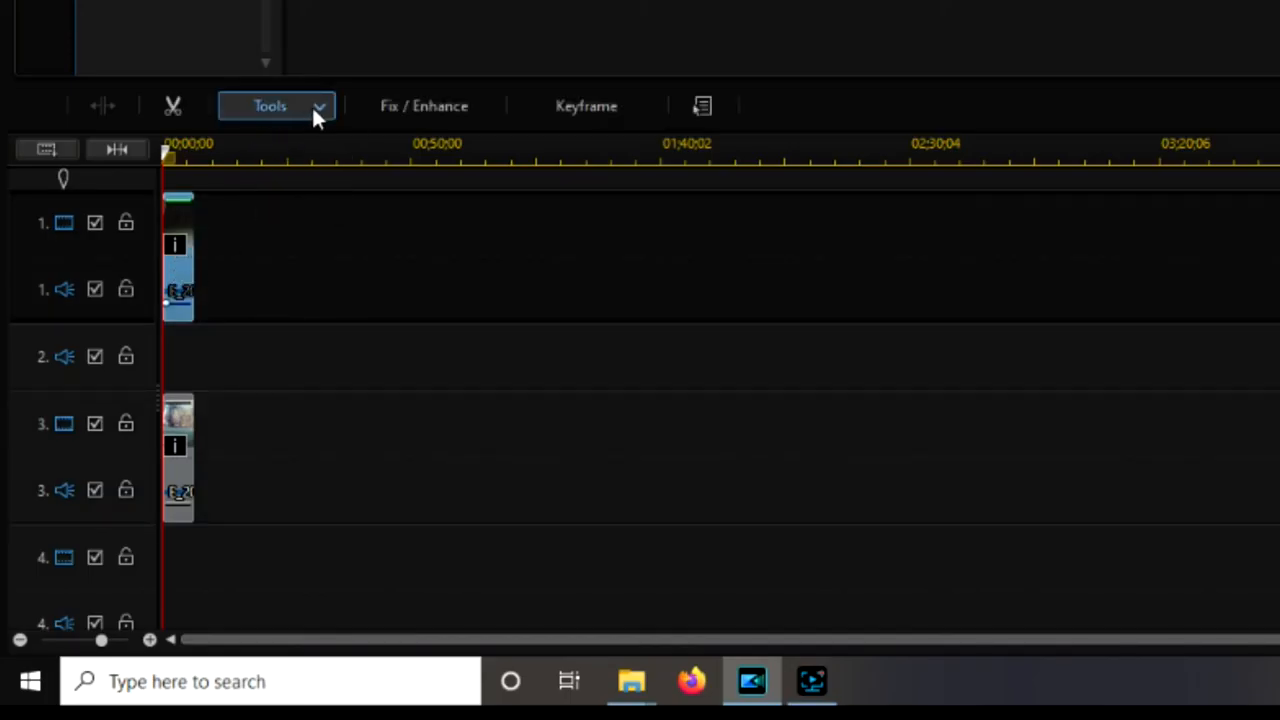
Step: Choose Crop/Zoom/Pan from the clip Tools list for the night clip
left_click(280, 104)
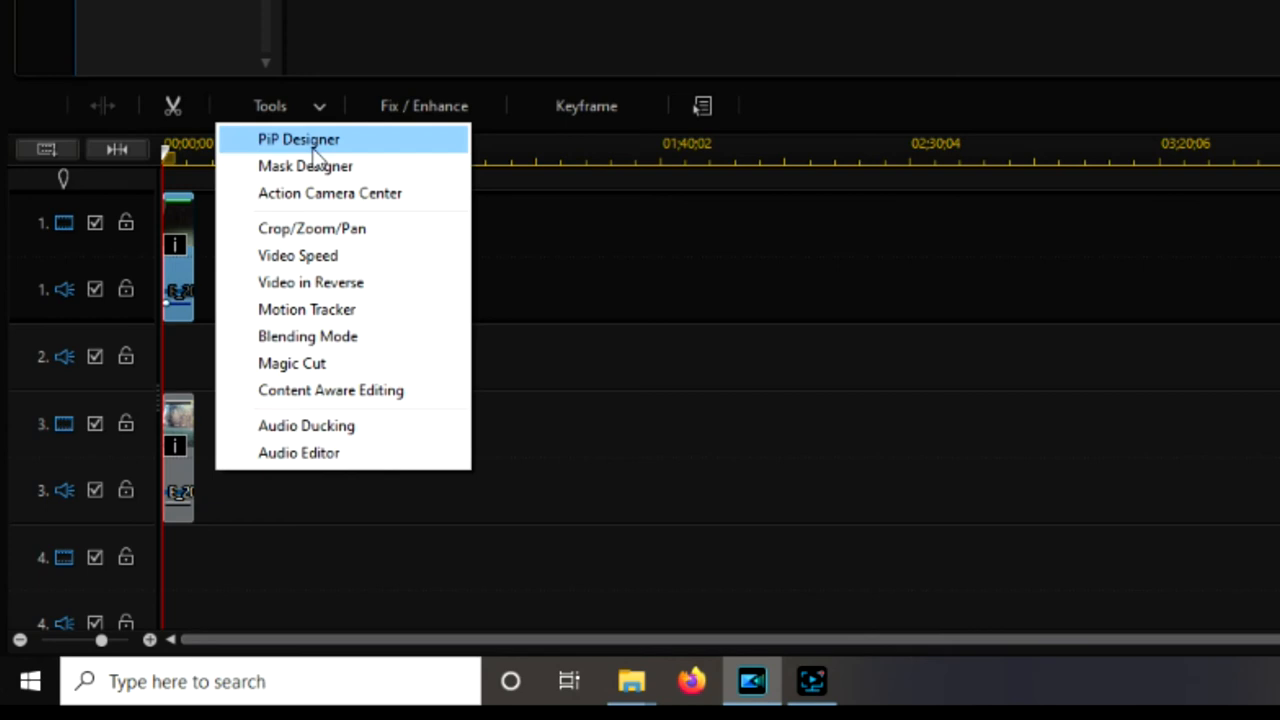
left_click(312, 228)
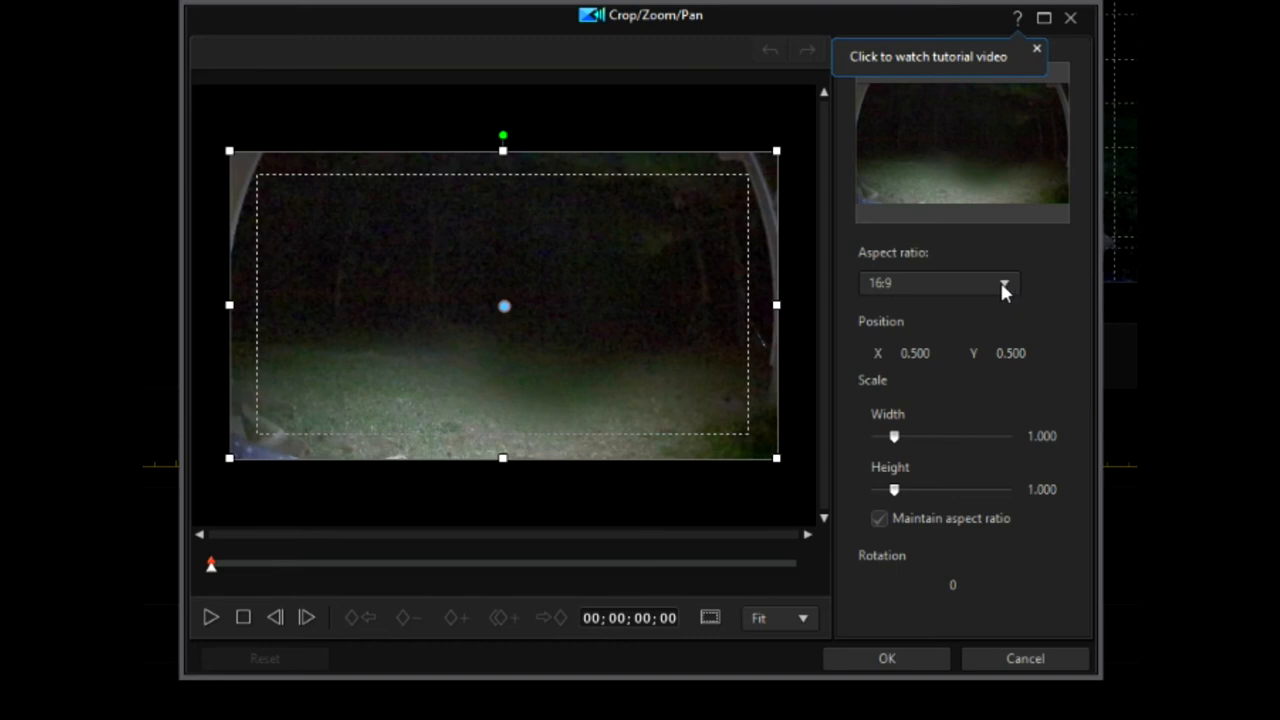
Step: Set the crop to Freeform with aspect ratio maintained and scale it to about 0.501 width and height
left_click(1004, 284)
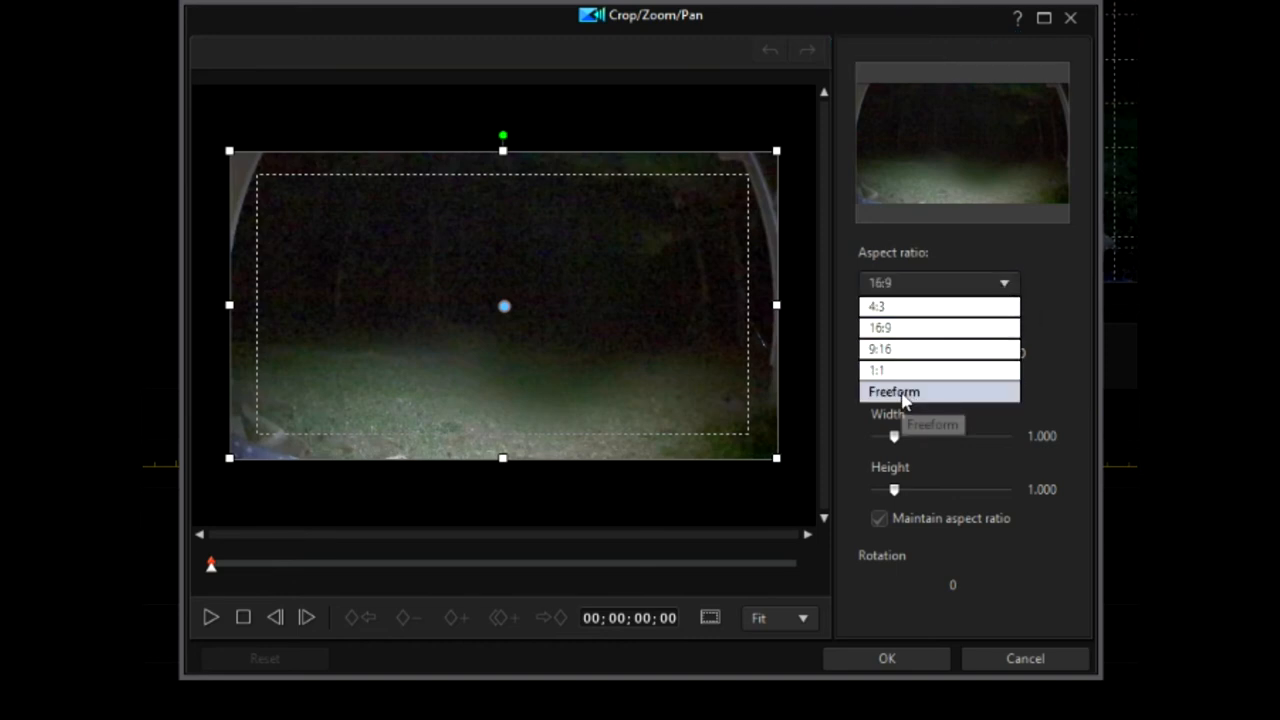
left_click(894, 390)
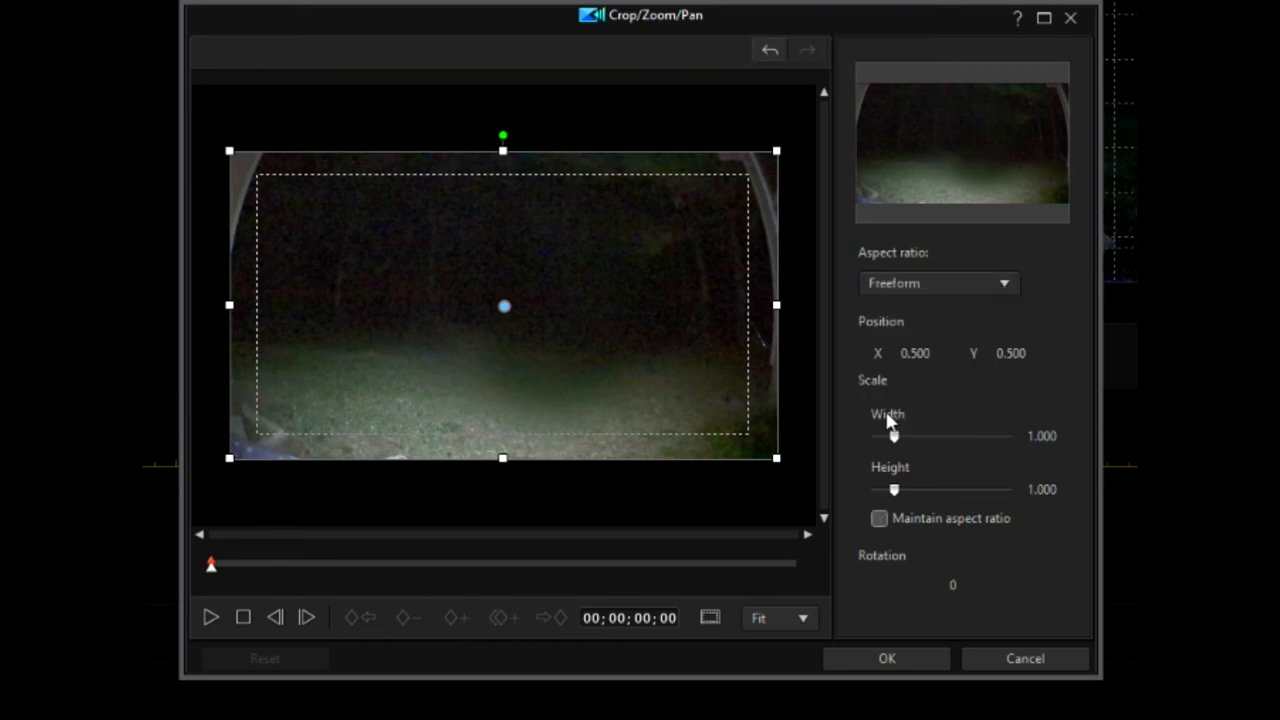
left_click(880, 518)
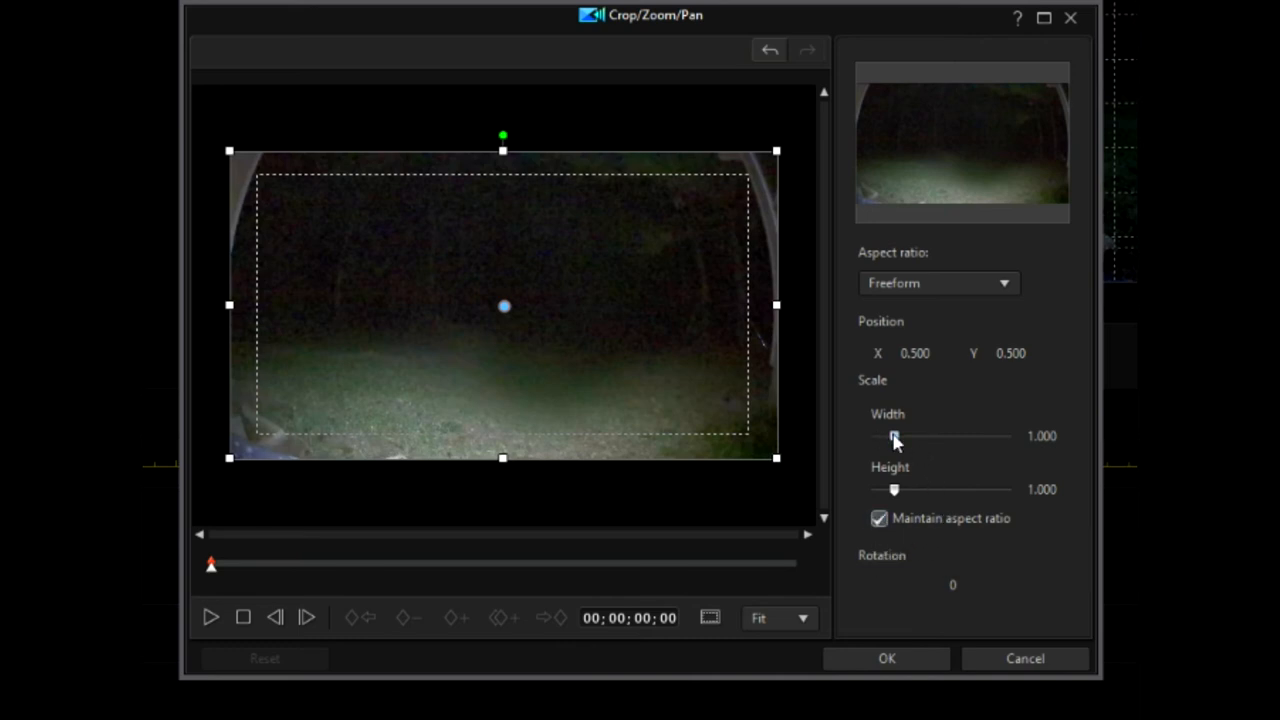
left_click_drag(896, 436, 884, 436)
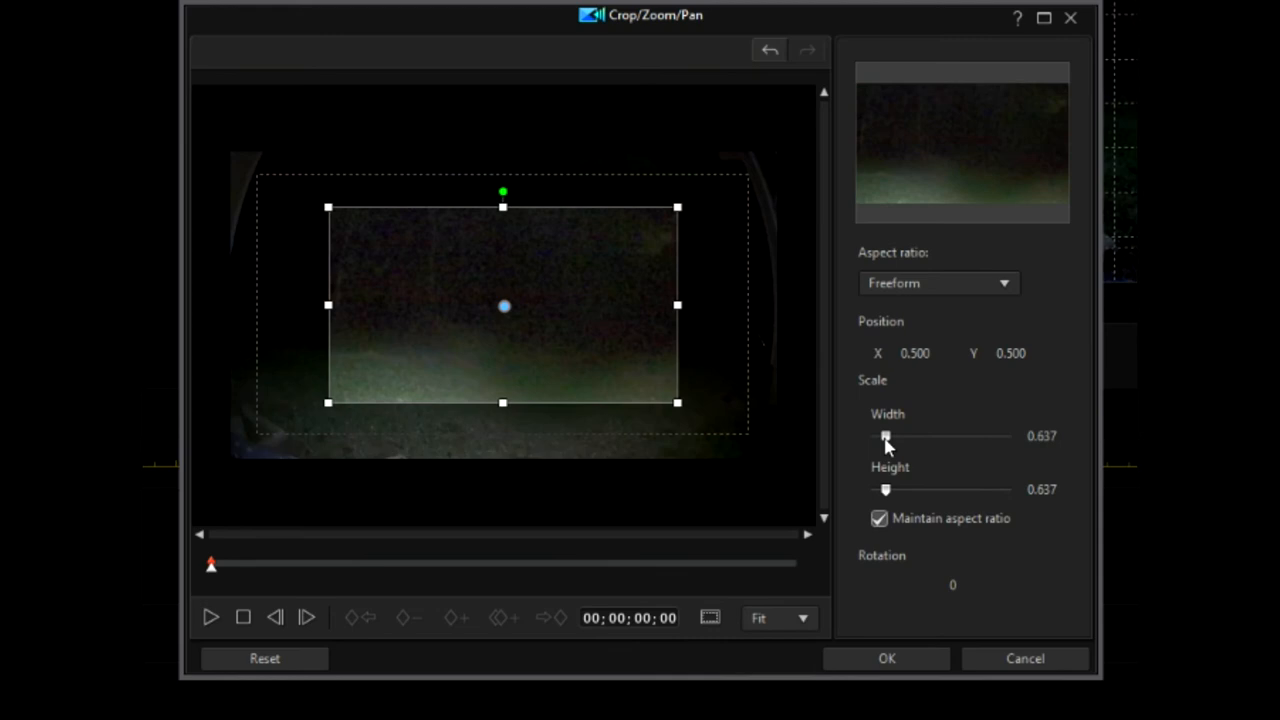
left_click_drag(884, 436, 880, 436)
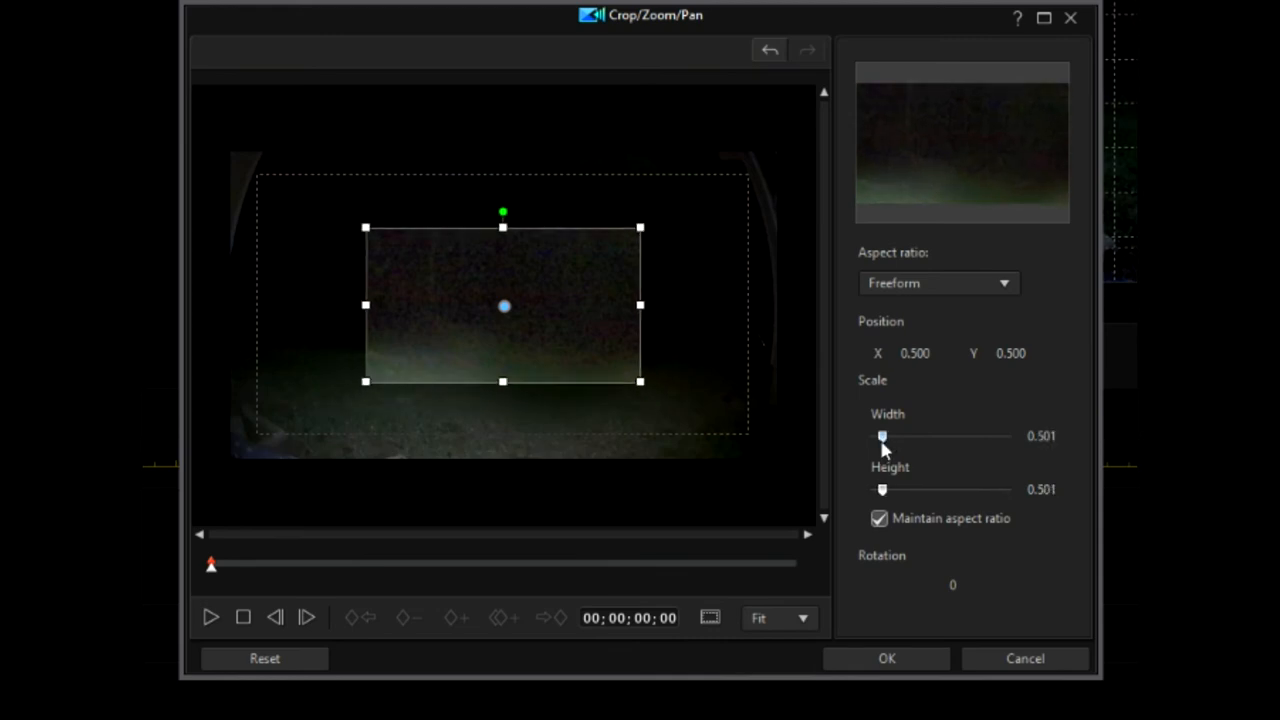
mouse_move(878, 540)
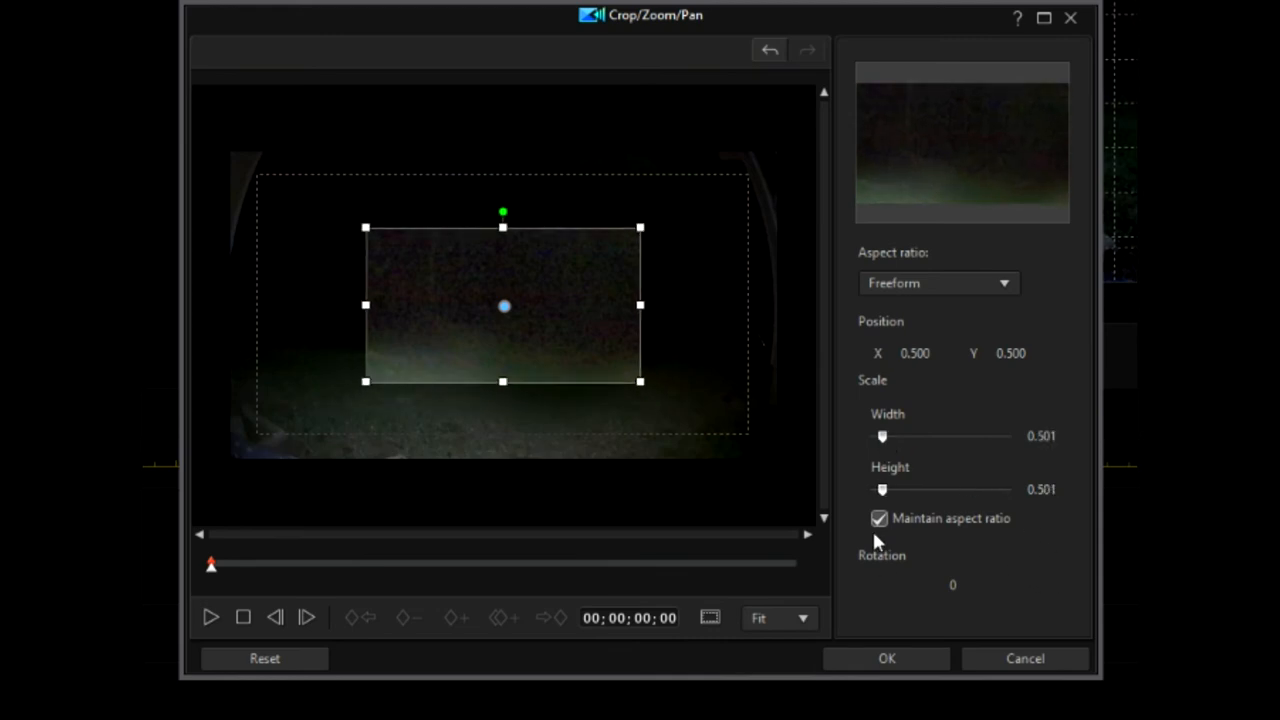
left_click(880, 518)
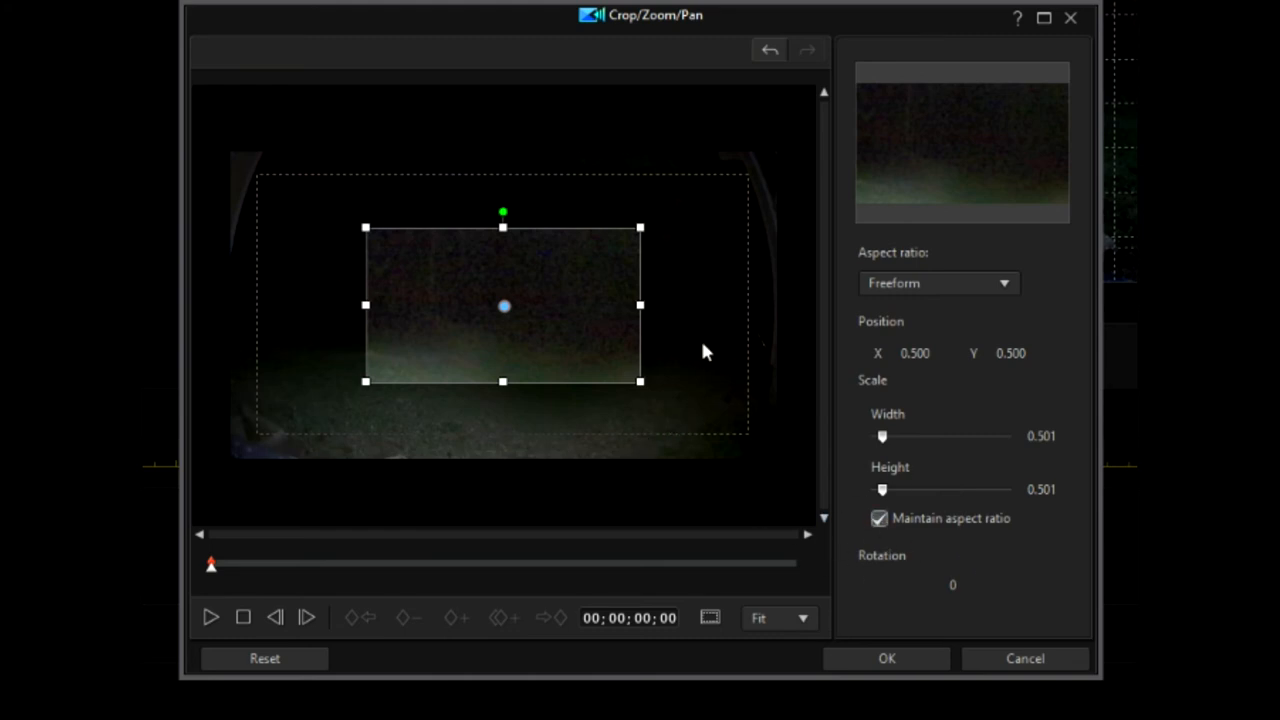
mouse_move(600, 308)
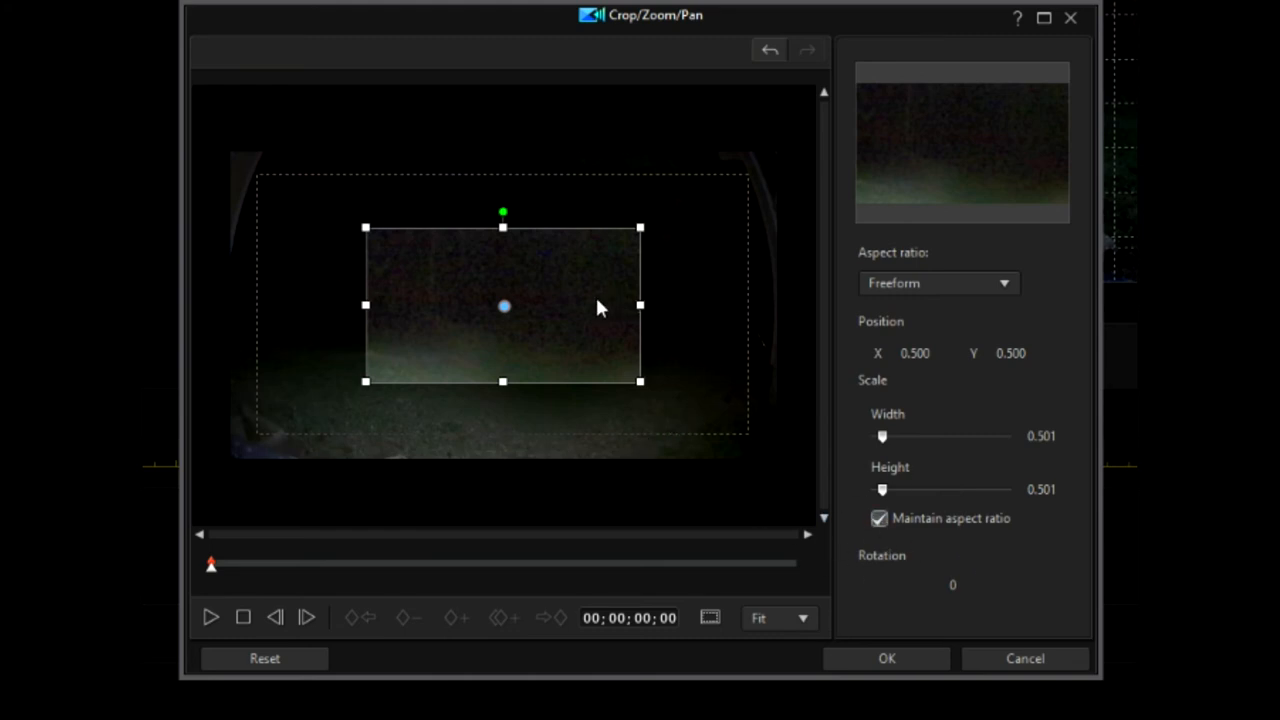
mouse_move(520, 330)
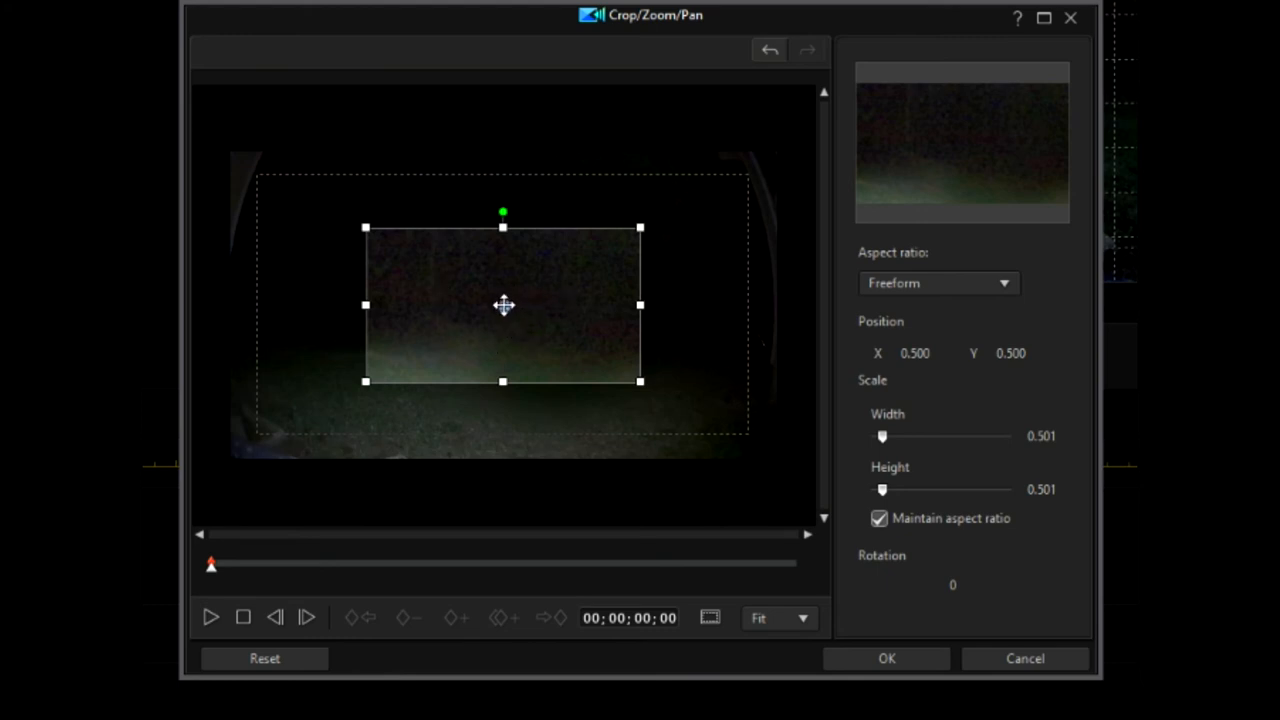
Step: Drag the half-size crop box to the lower-left of the frame and apply it with OK
left_click_drag(504, 304, 392, 352)
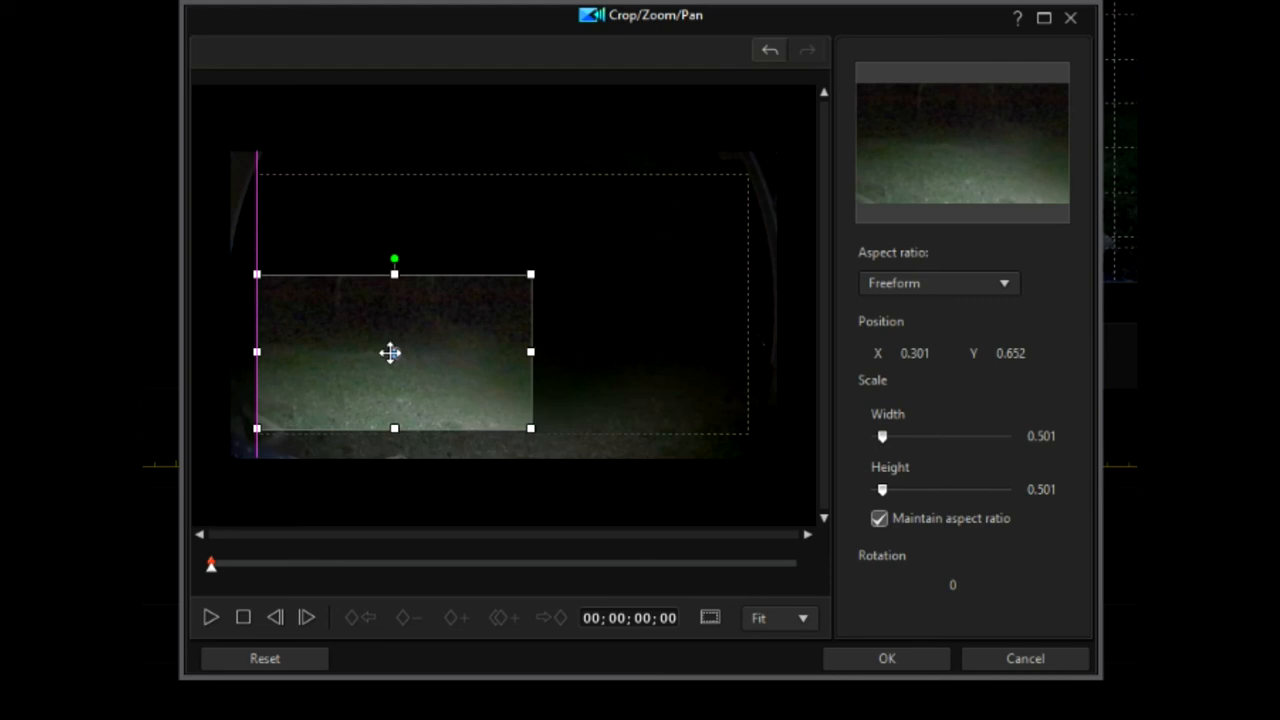
left_click_drag(392, 352, 394, 356)
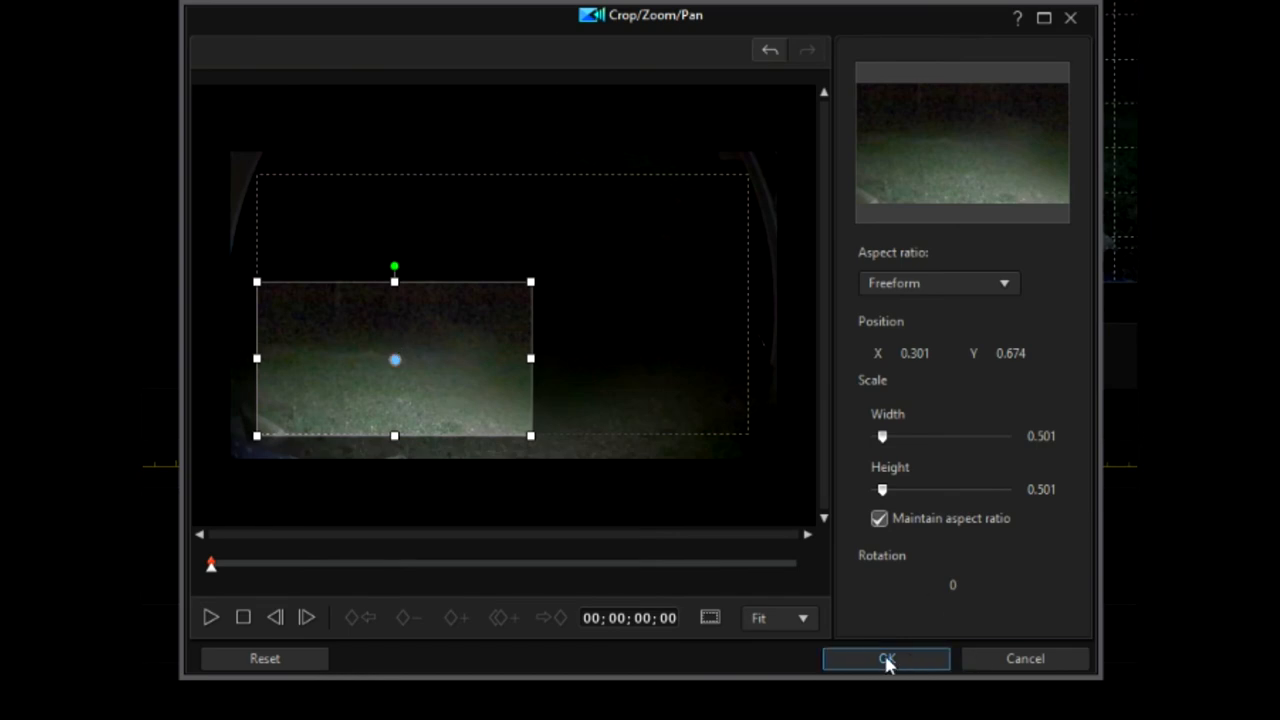
left_click(886, 660)
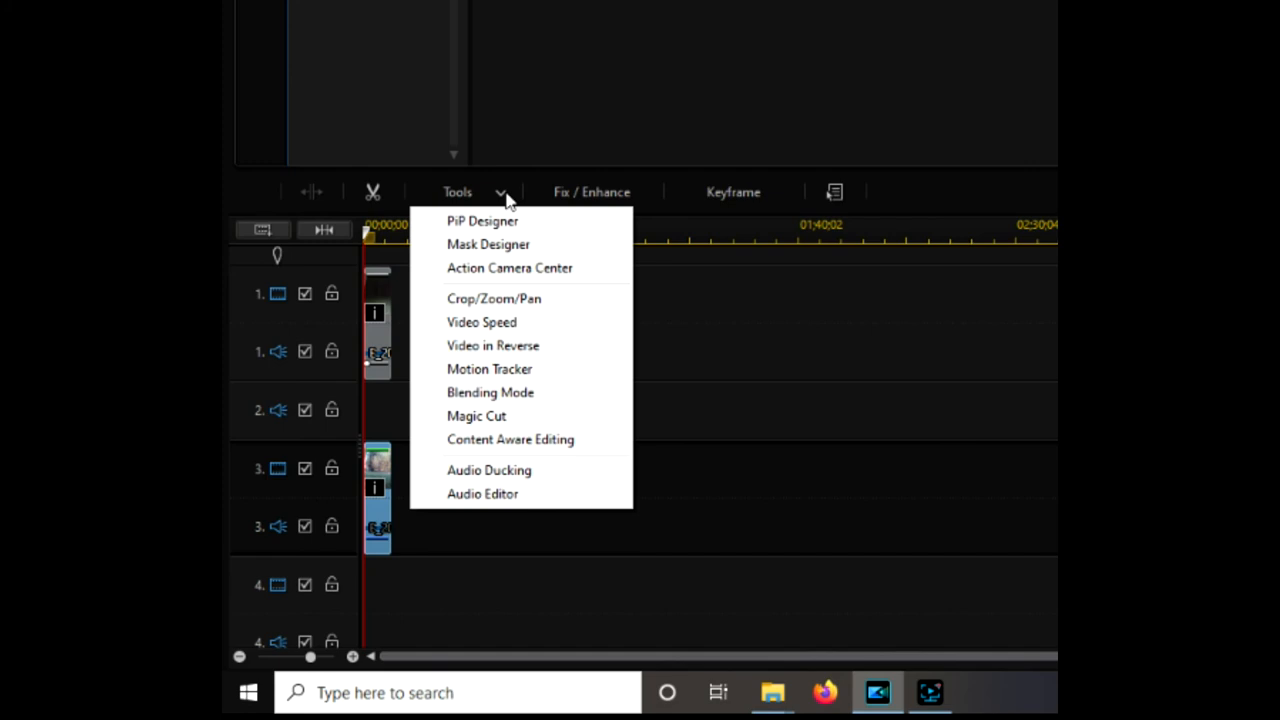
Step: Apply a half-size (Width 0.501) aspect-locked crop to the day clip, shifted toward the left
left_click(504, 310)
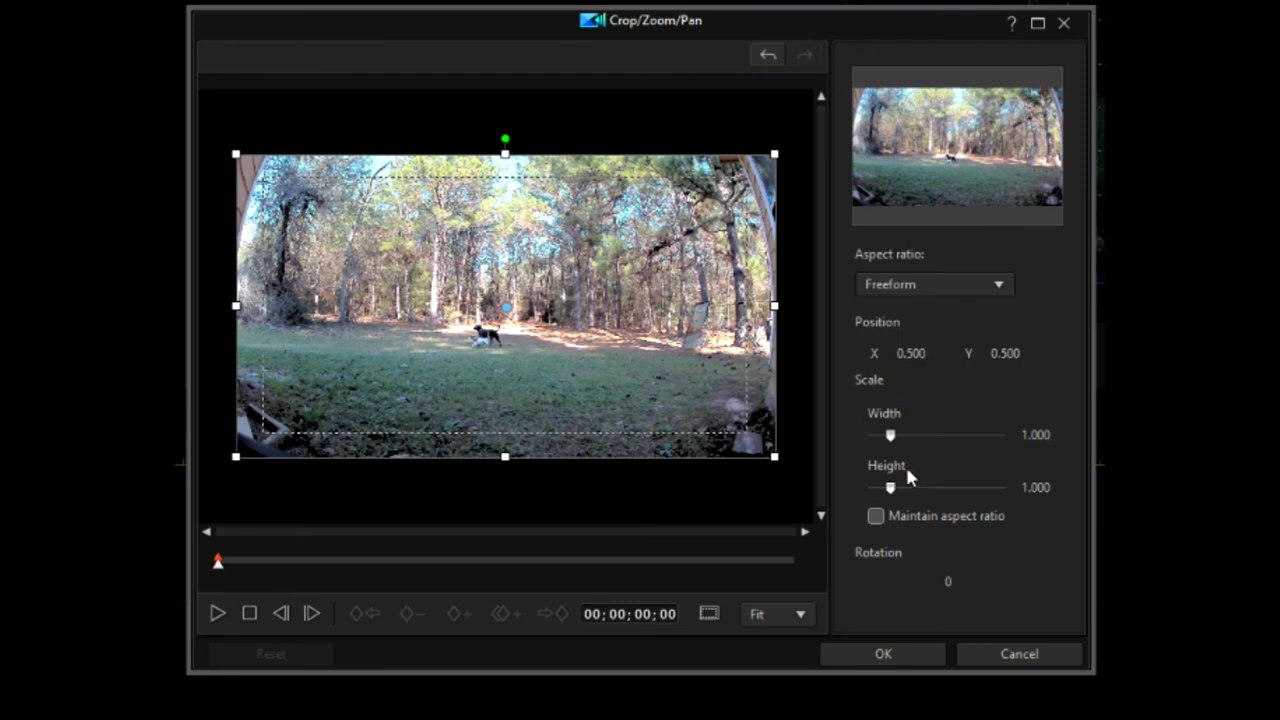
left_click(876, 516)
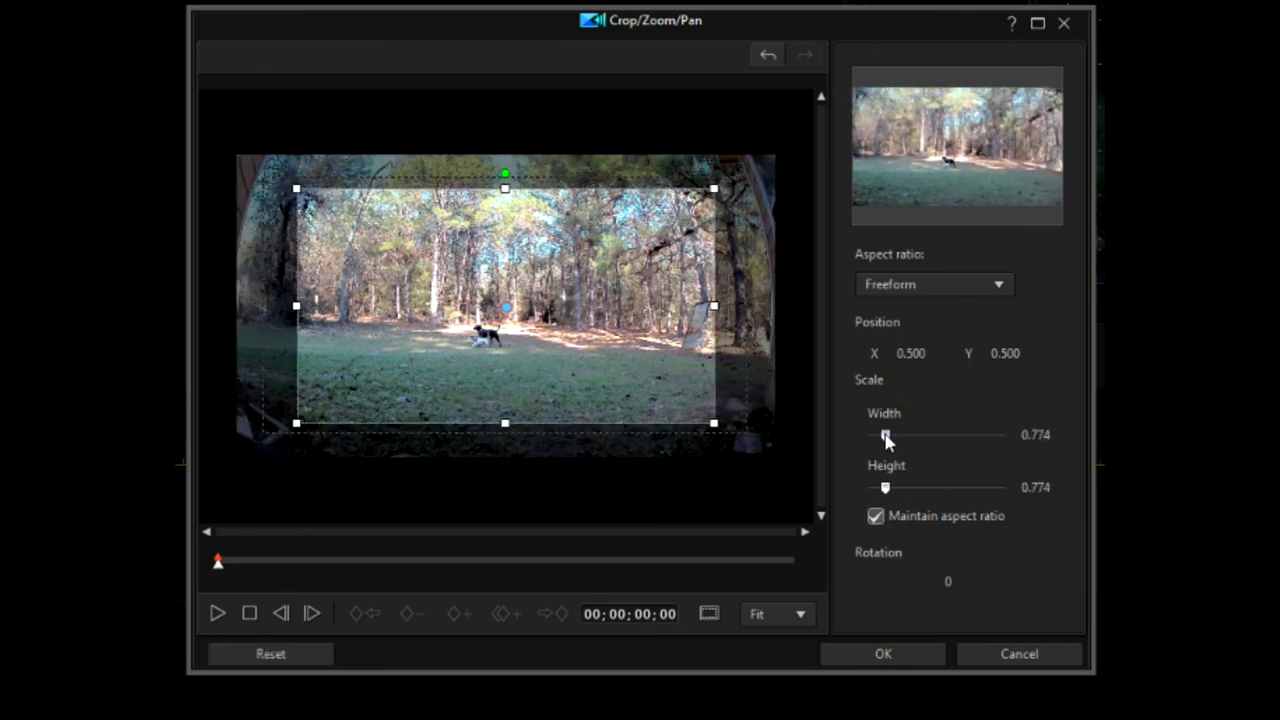
left_click_drag(884, 434, 878, 434)
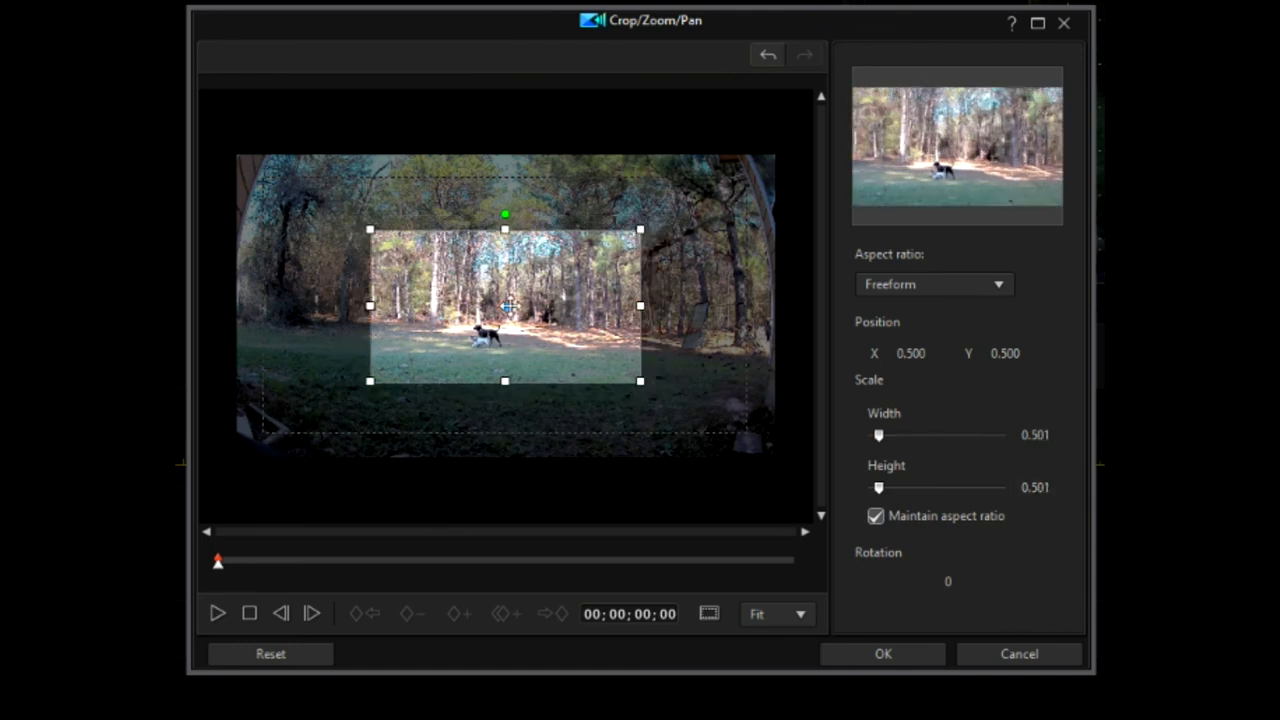
left_click_drag(504, 304, 472, 304)
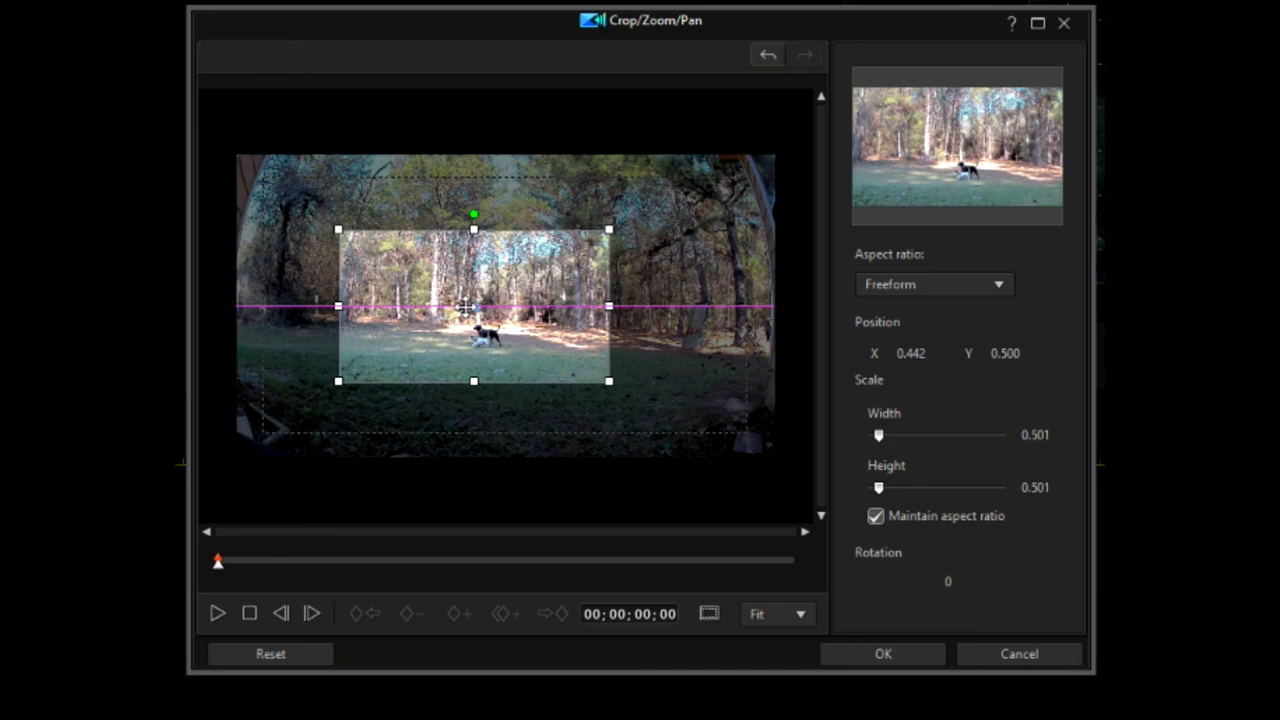
left_click_drag(472, 304, 398, 358)
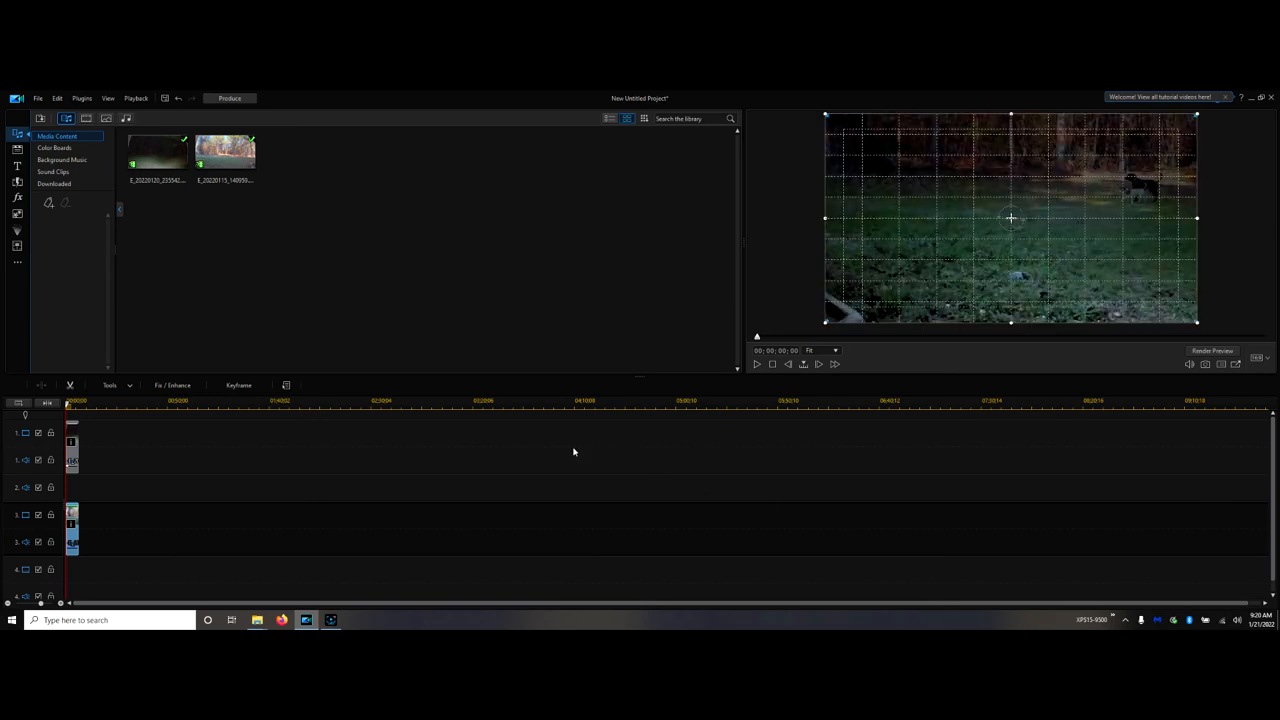
mouse_move(756, 364)
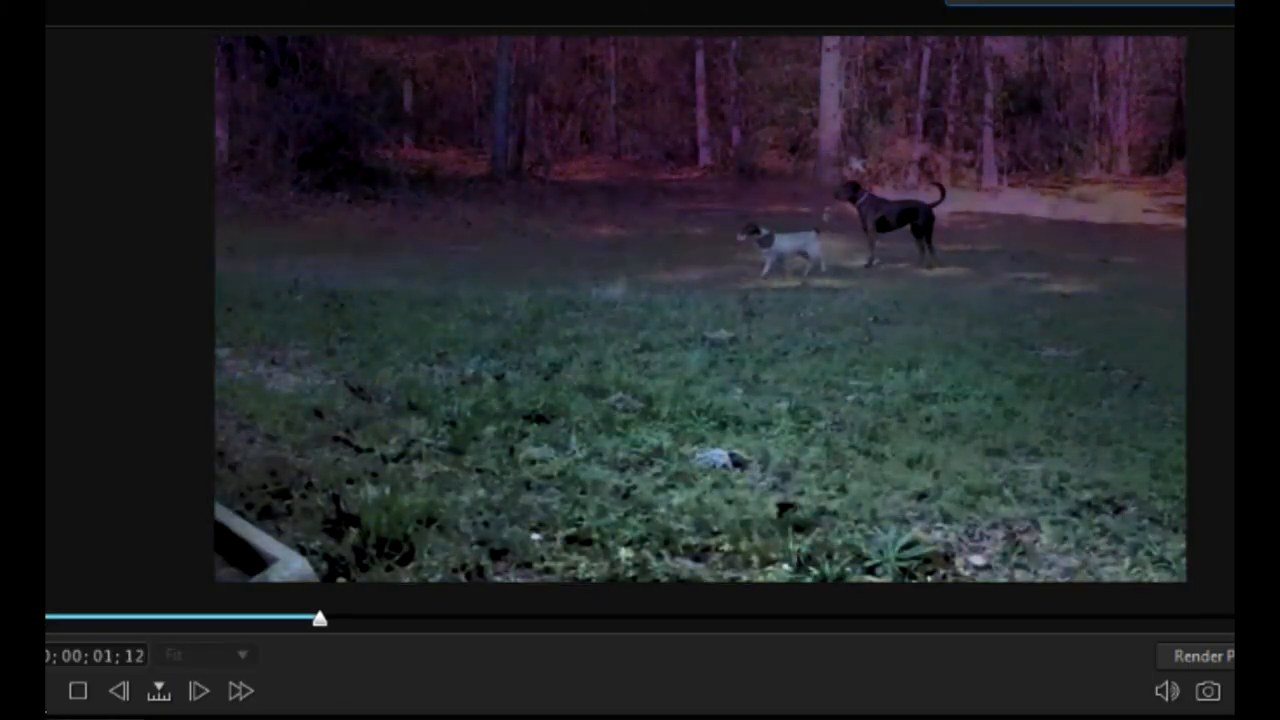
left_click_drag(318, 616, 1100, 616)
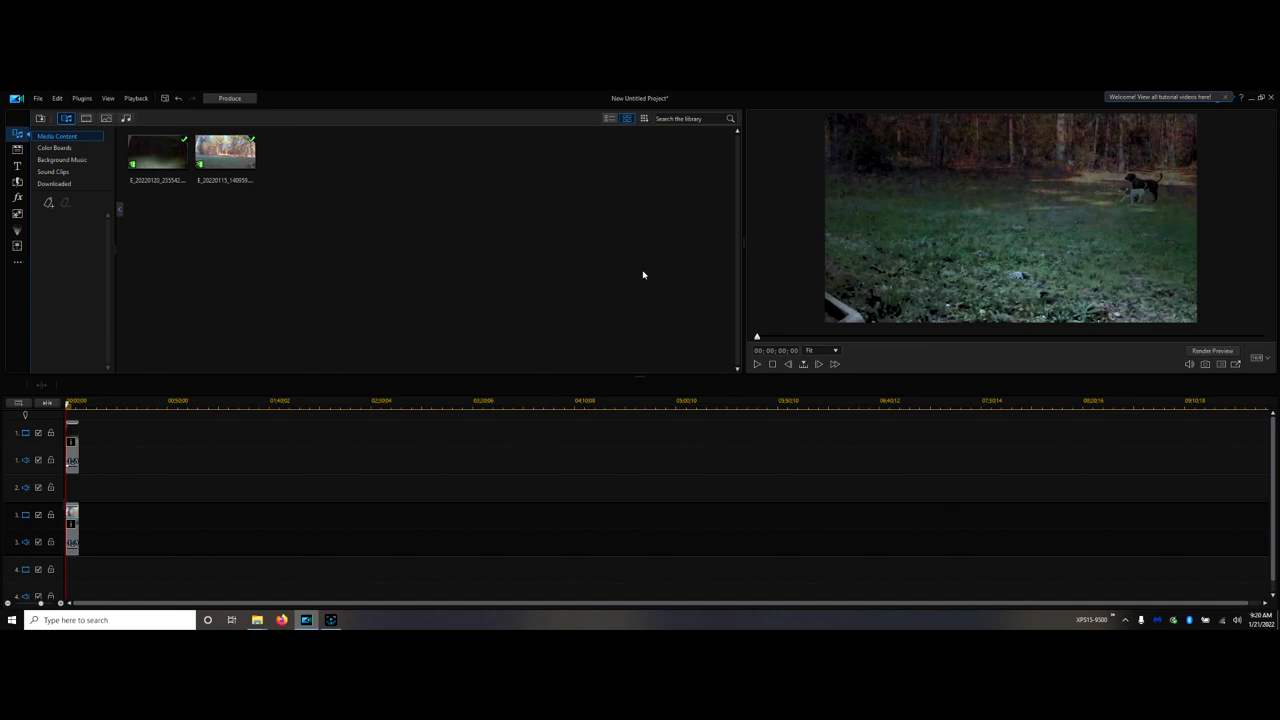
mouse_move(578, 280)
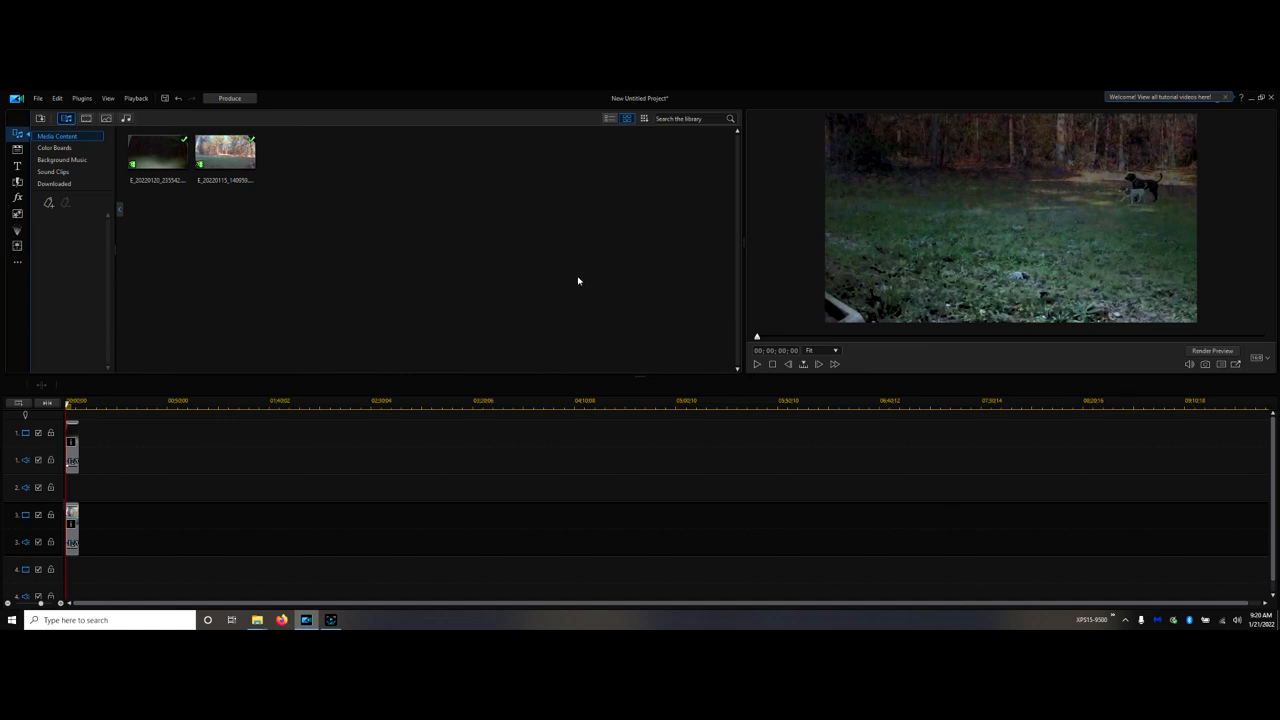
mouse_move(384, 442)
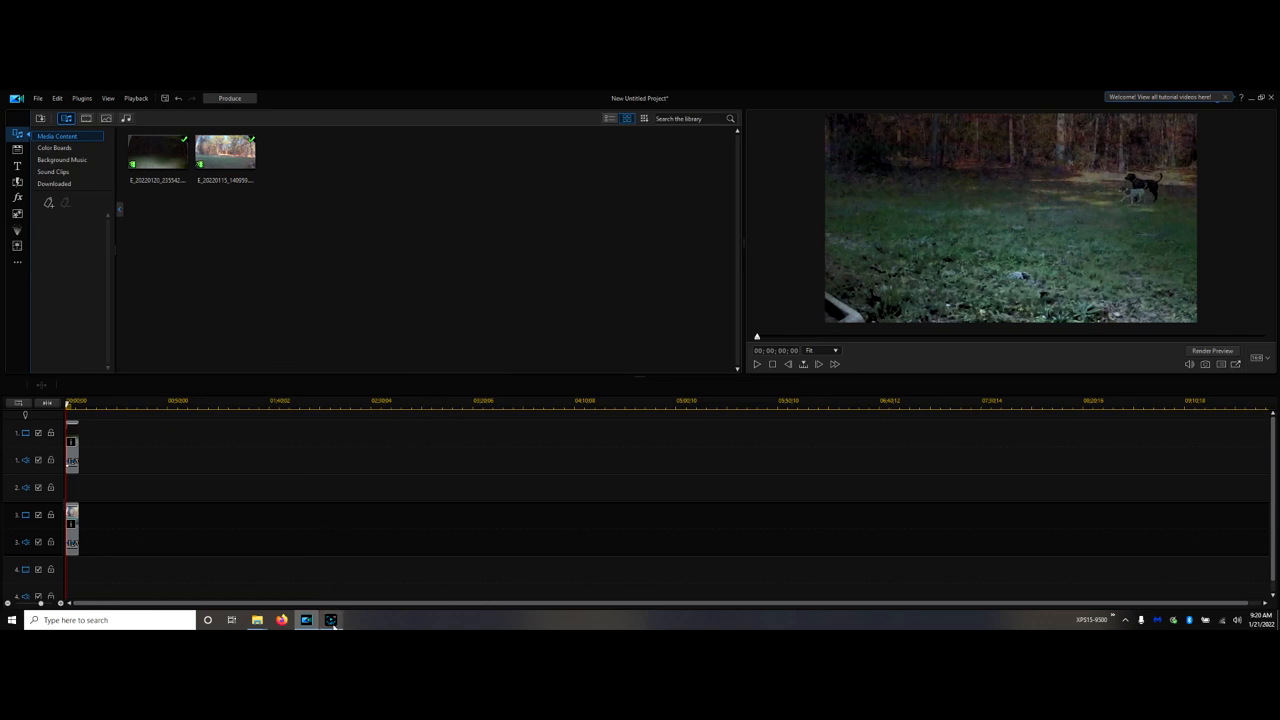
left_click(330, 620)
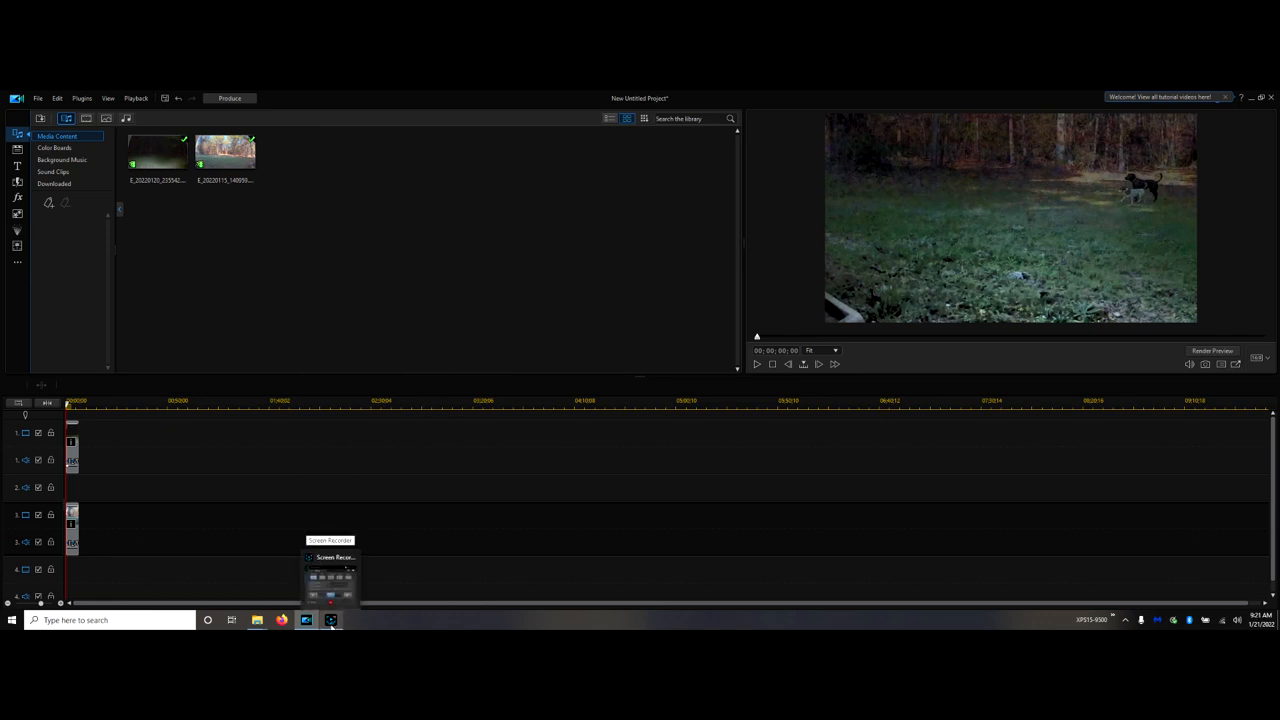